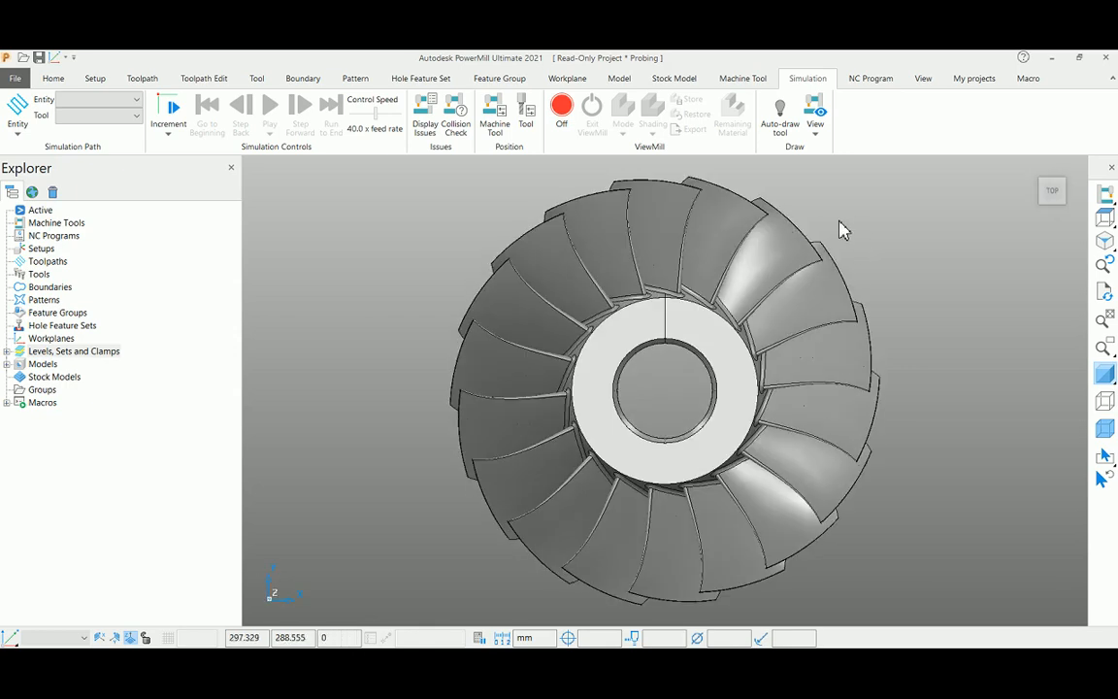
mouse_move(747, 310)
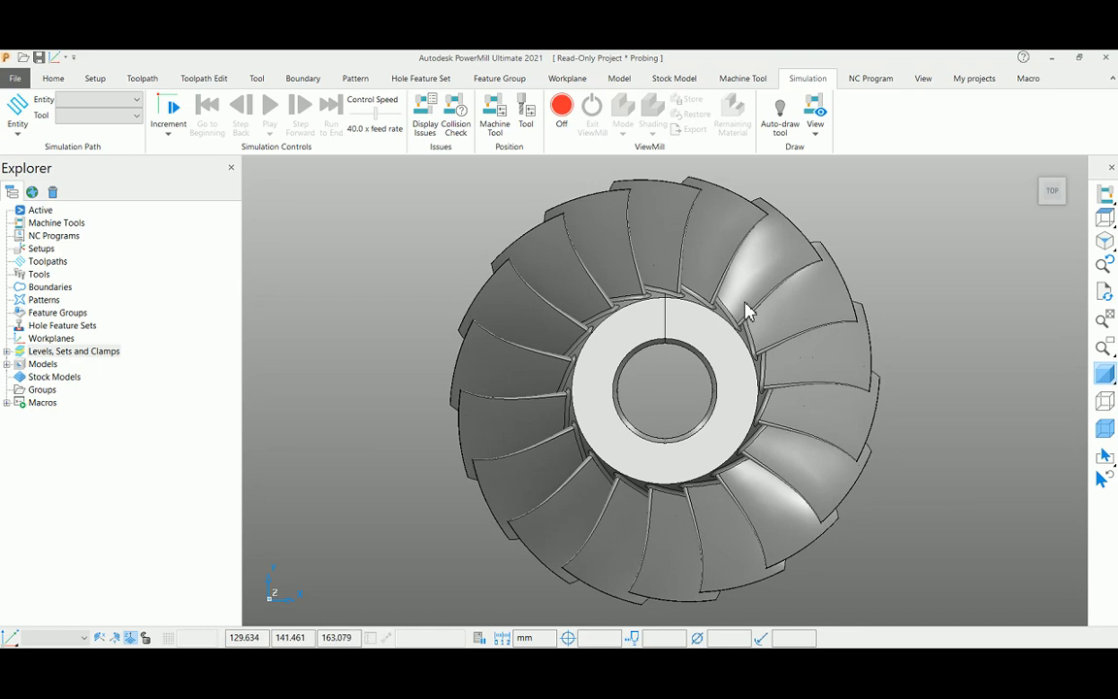
mouse_move(113, 74)
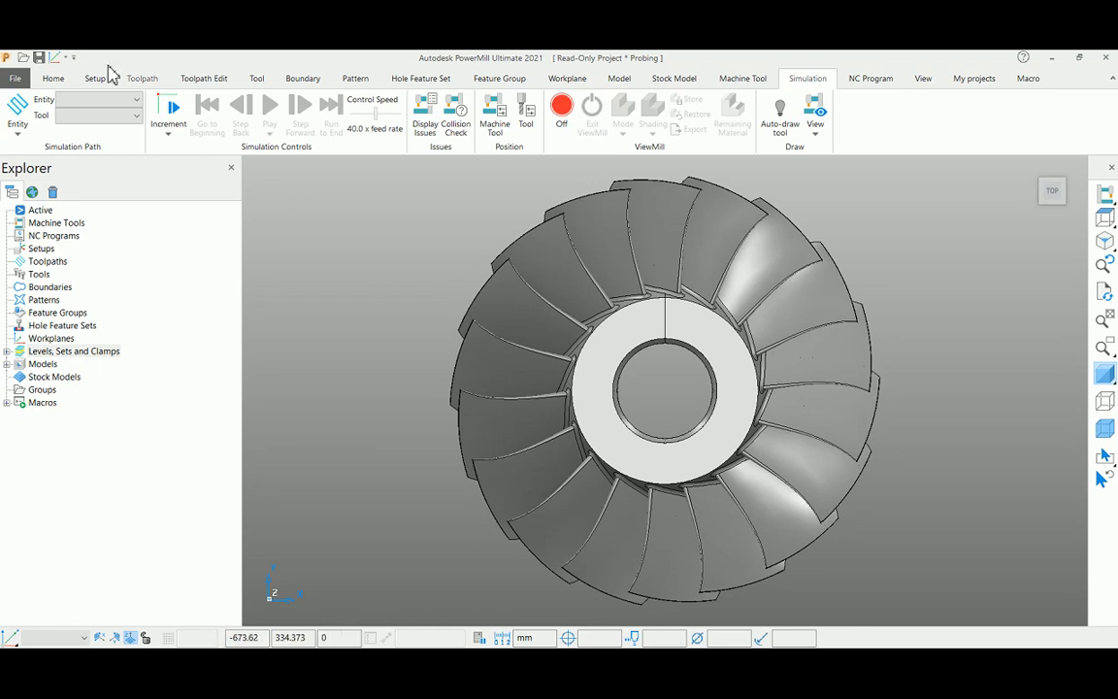
- Show the Home ribbon with the toolpath creation commands
left_click(52, 78)
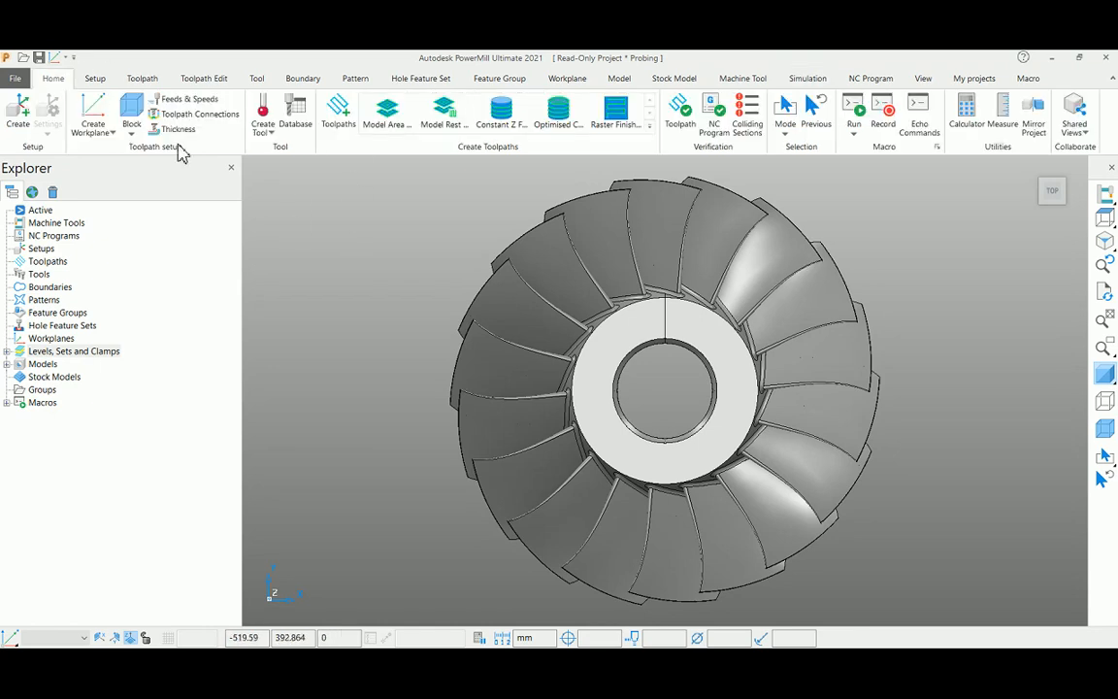
- Start a new Surface Inspection strategy from the Probing toolpath category
left_click(338, 111)
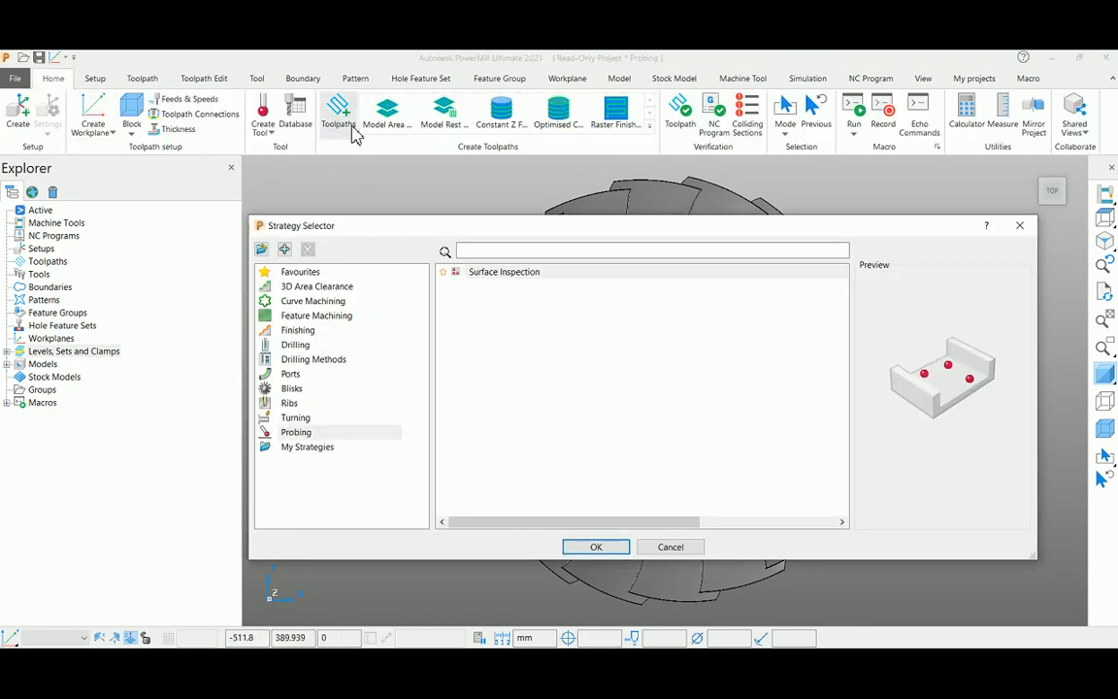
left_click(295, 431)
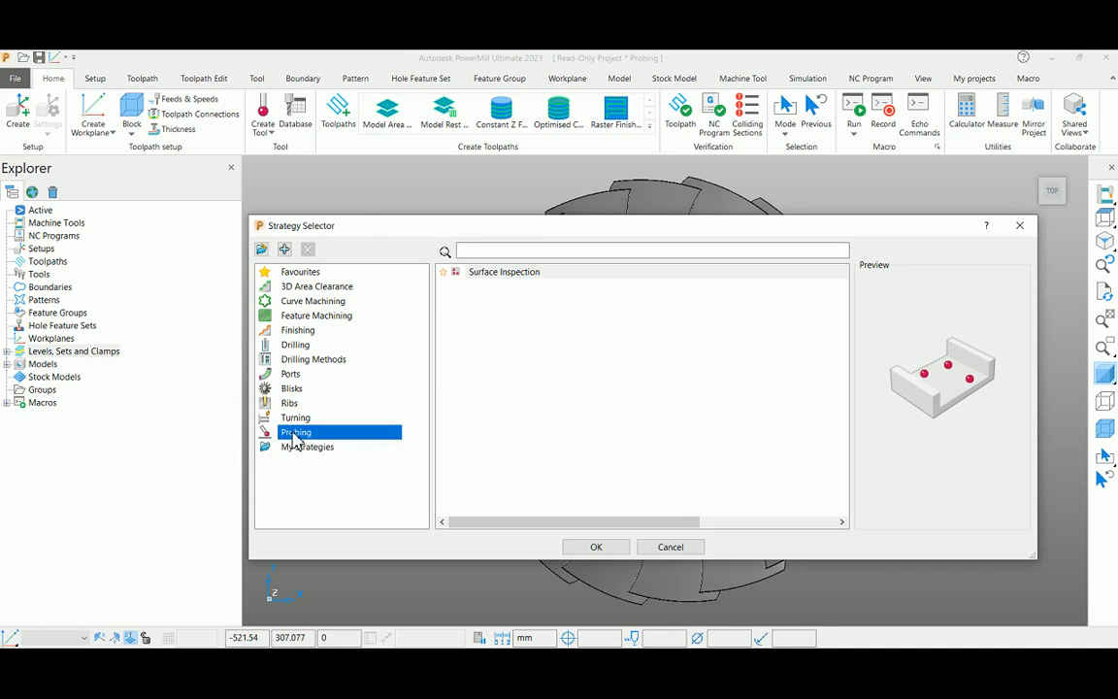
left_click(504, 272)
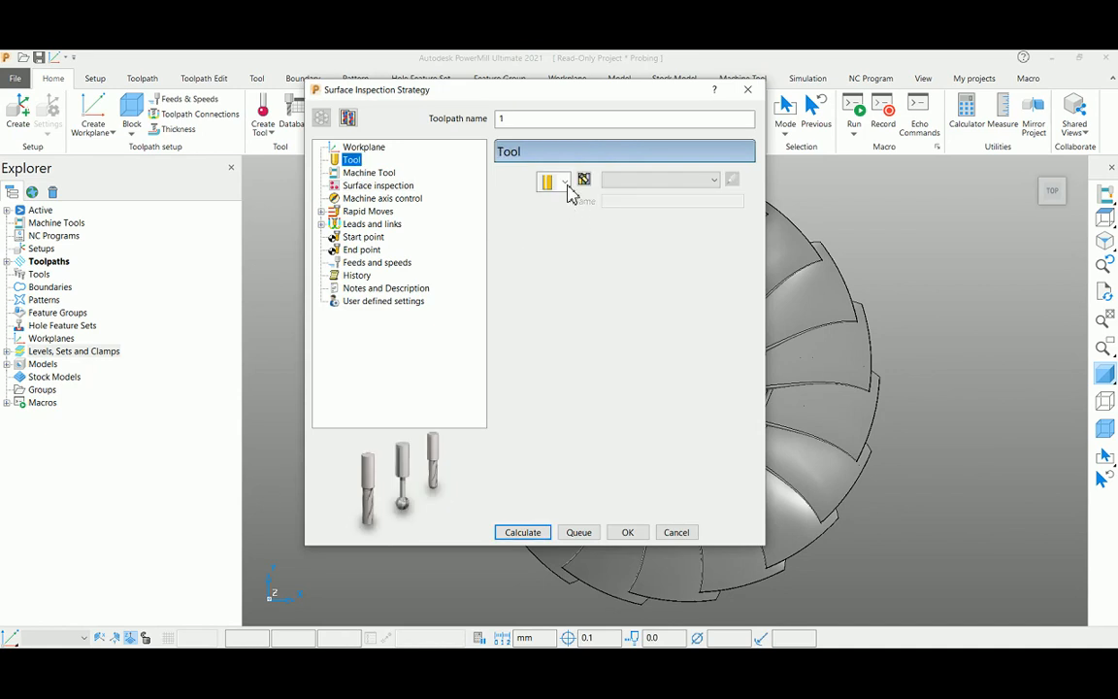
- Create a new probe with stylus tip diameter 4.0 and stem diameters 2
left_click(563, 179)
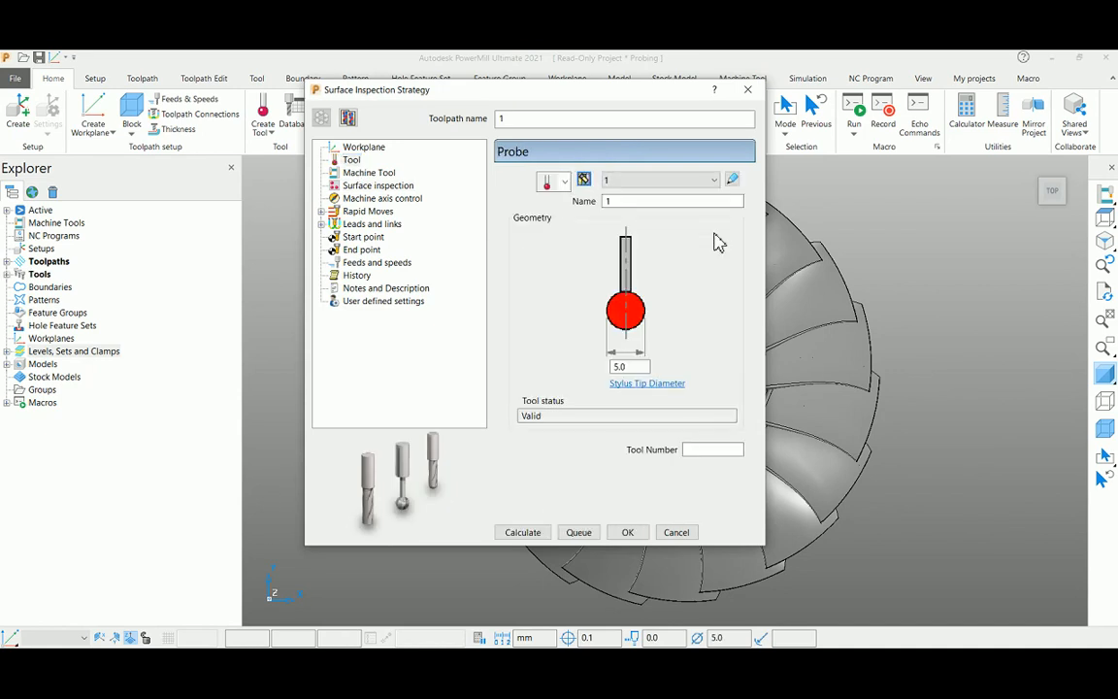
left_click(630, 367)
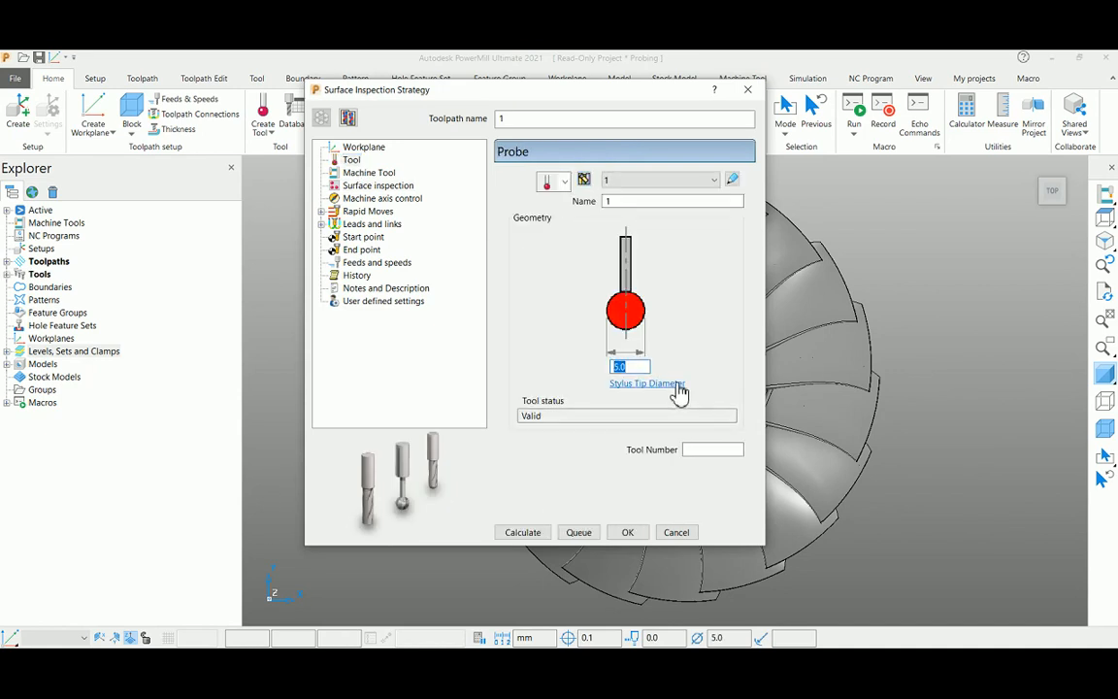
type("4.0")
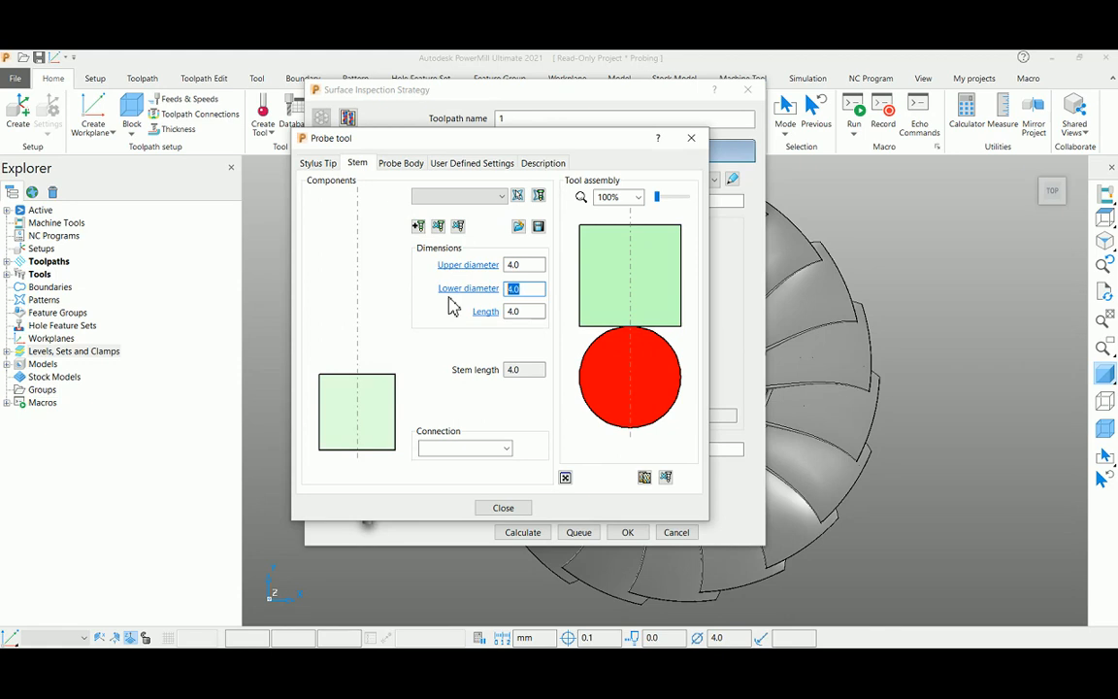
type("2")
left_click(525, 311)
type("30")
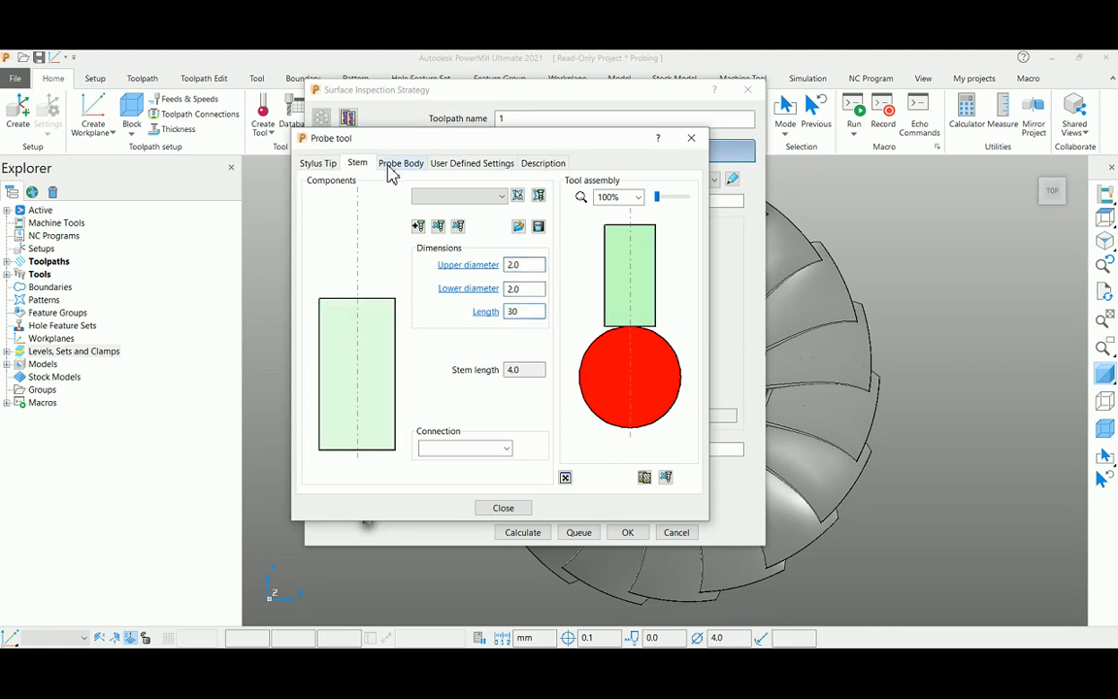
- Set the probe body diameters and length to 30 and the overhang to 25
left_click(400, 163)
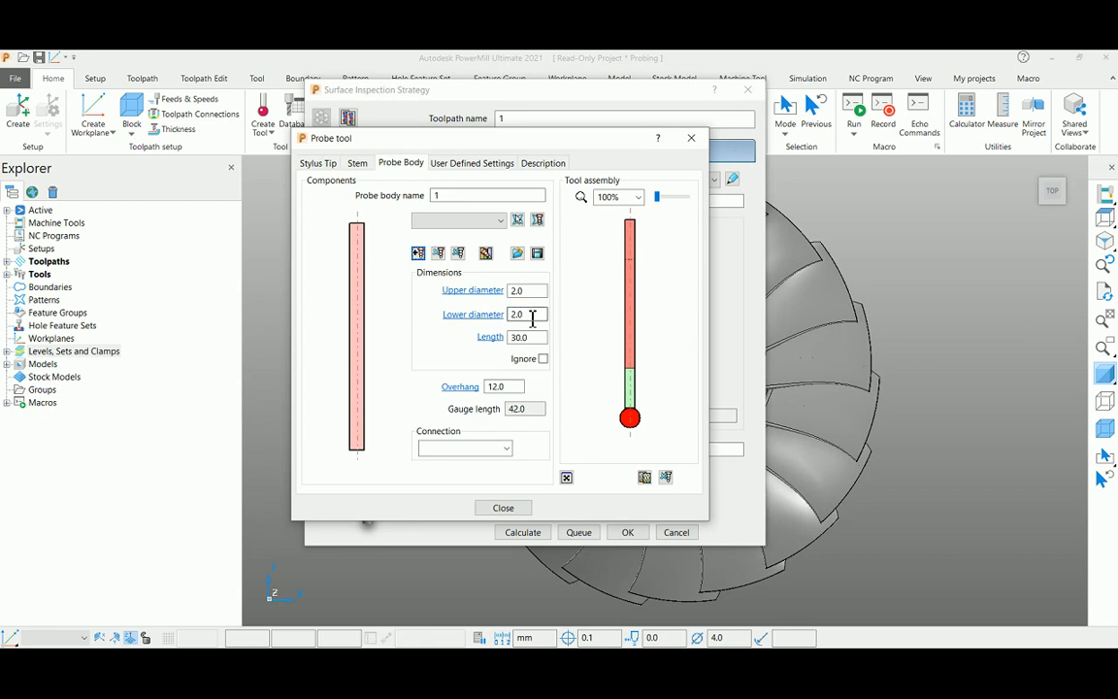
type("30")
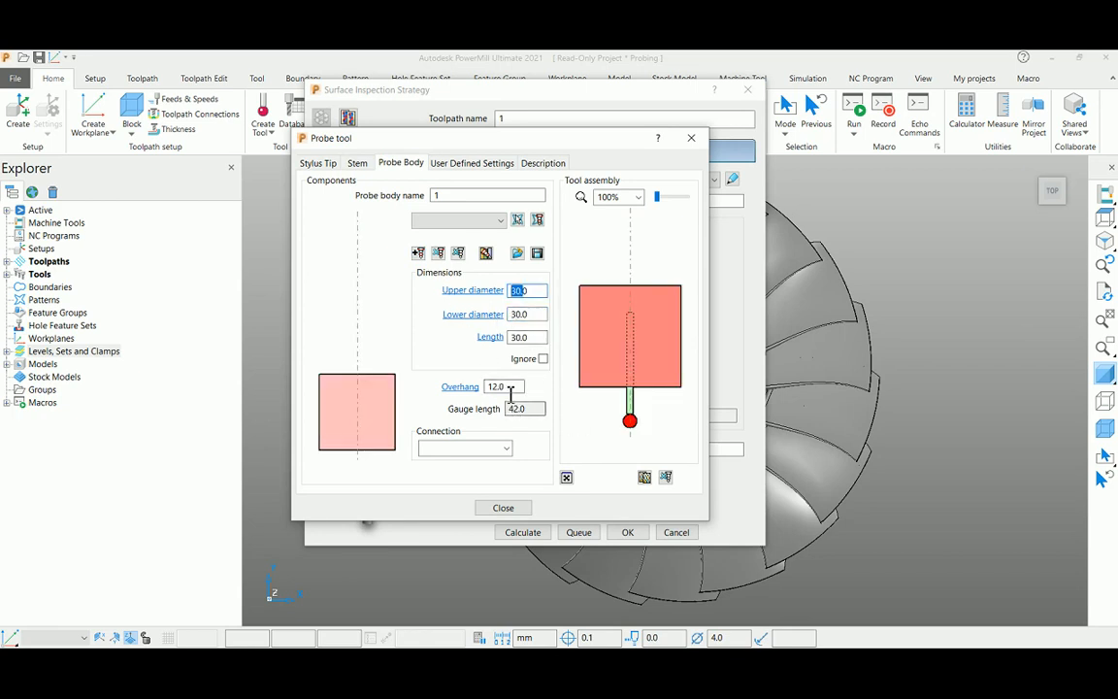
type("25")
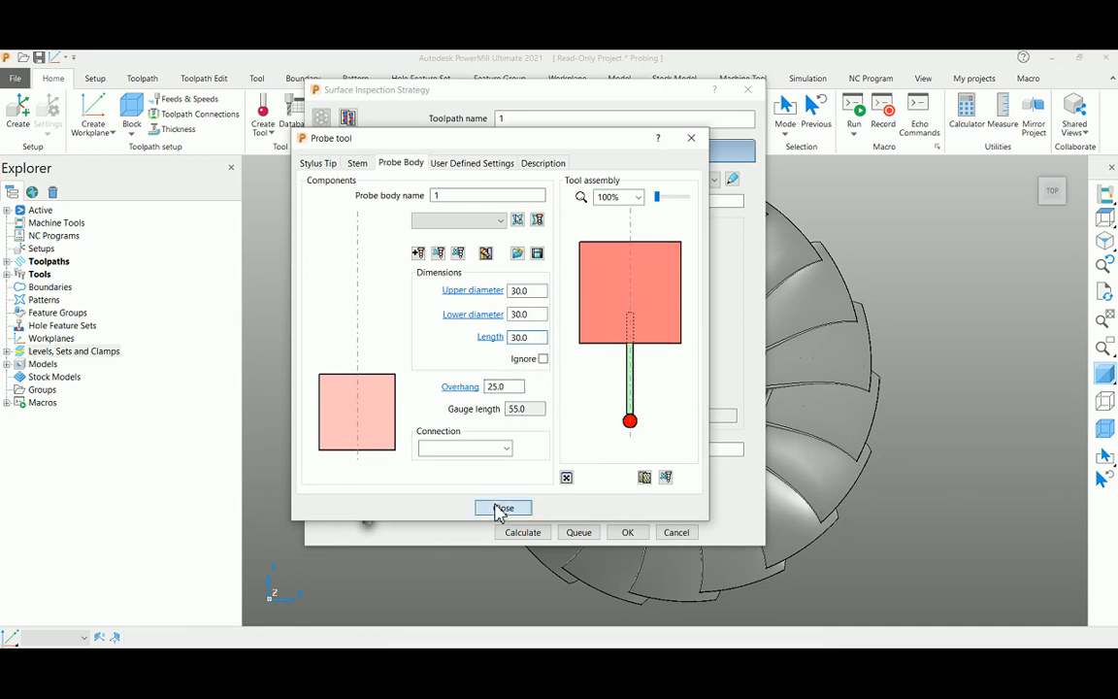
- Close the probe definition, returning to the surface inspection settings
left_click(503, 509)
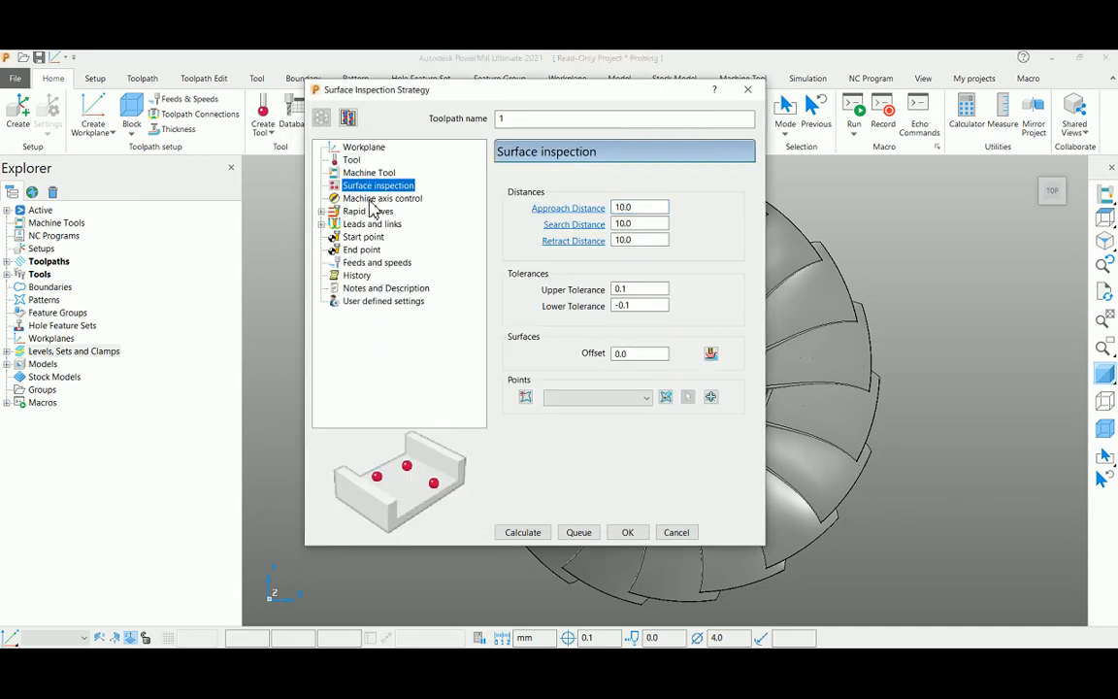
mouse_move(373, 204)
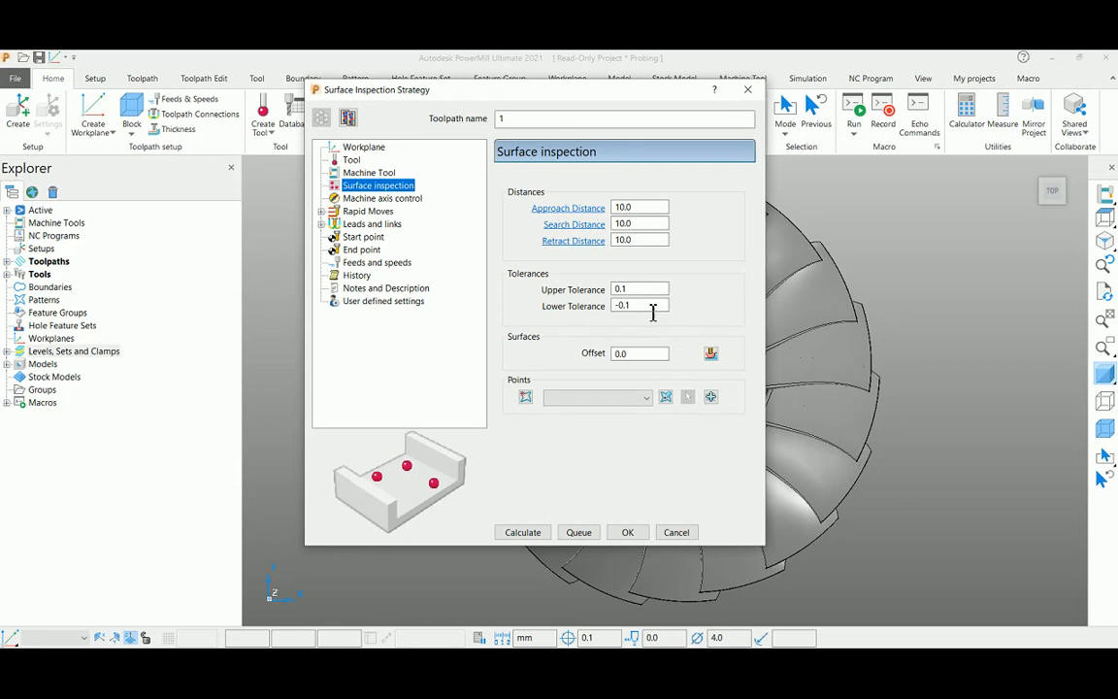
mouse_move(625, 326)
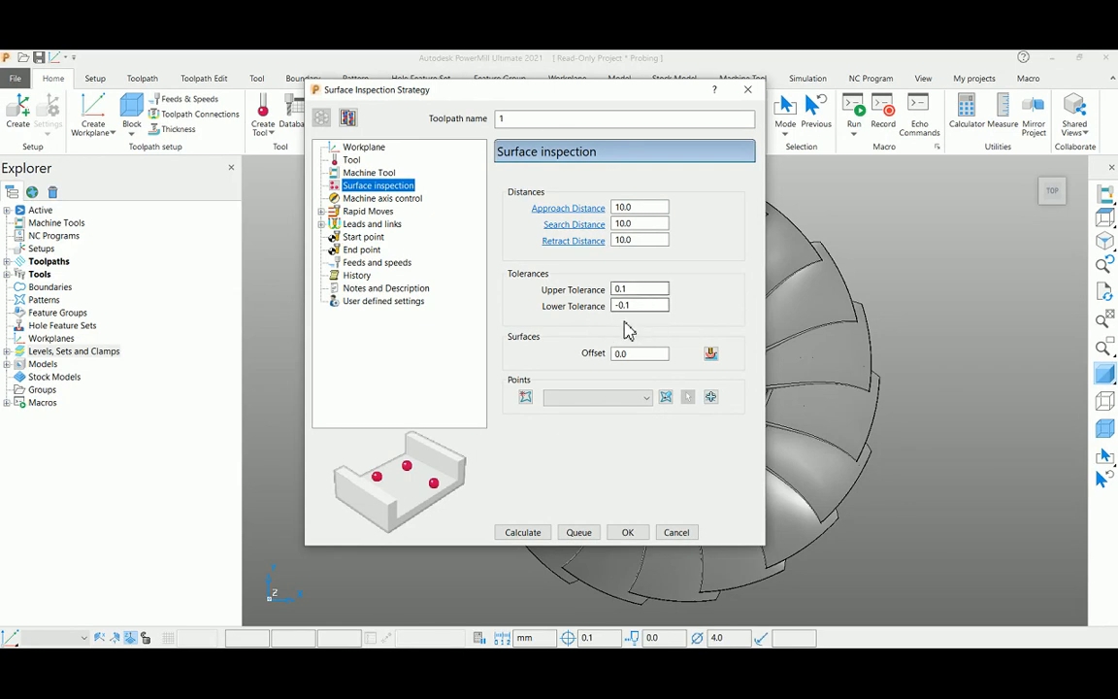
mouse_move(639, 377)
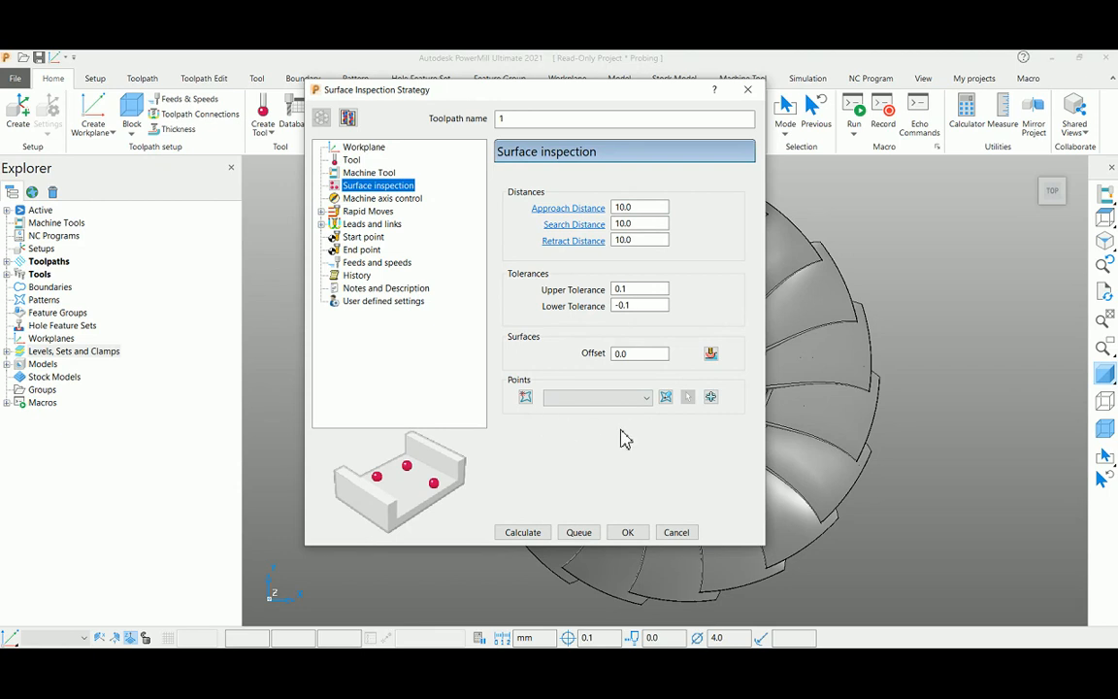
mouse_move(575, 435)
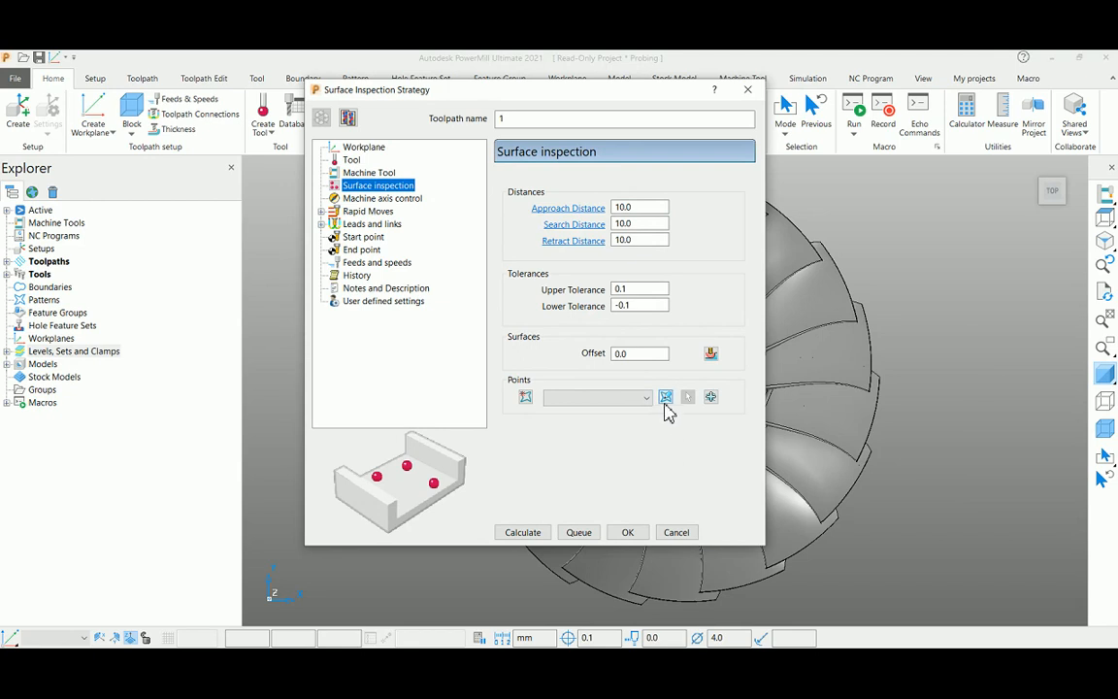
- Define inspection point pattern 1 by placing individual points on the blade
left_click(666, 396)
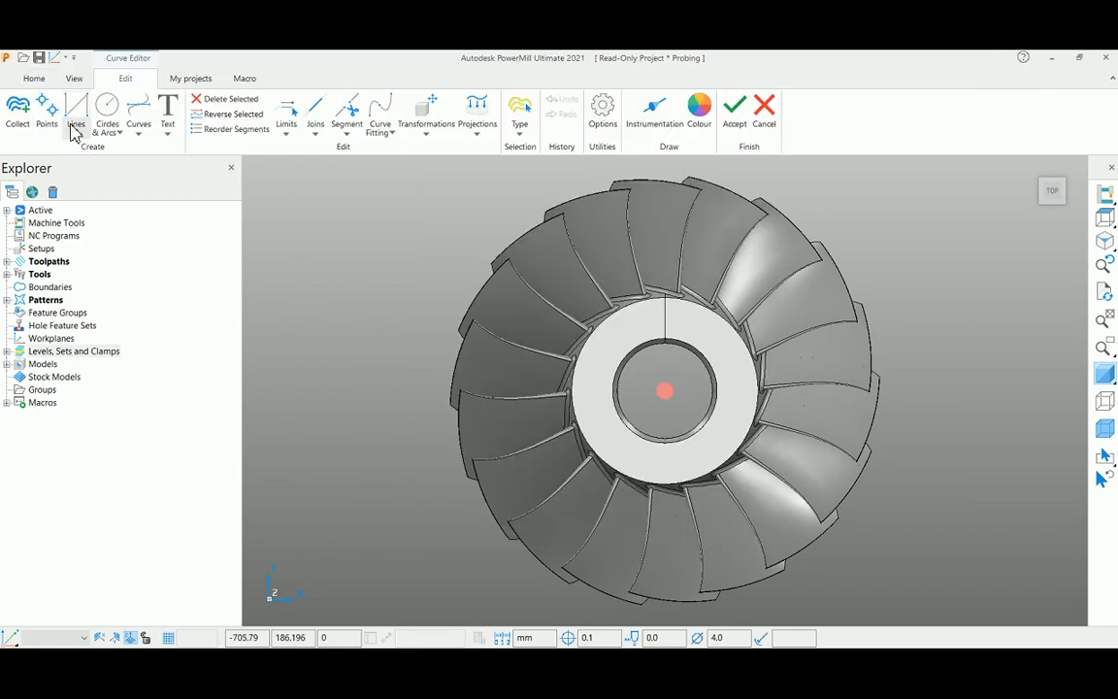
left_click(46, 117)
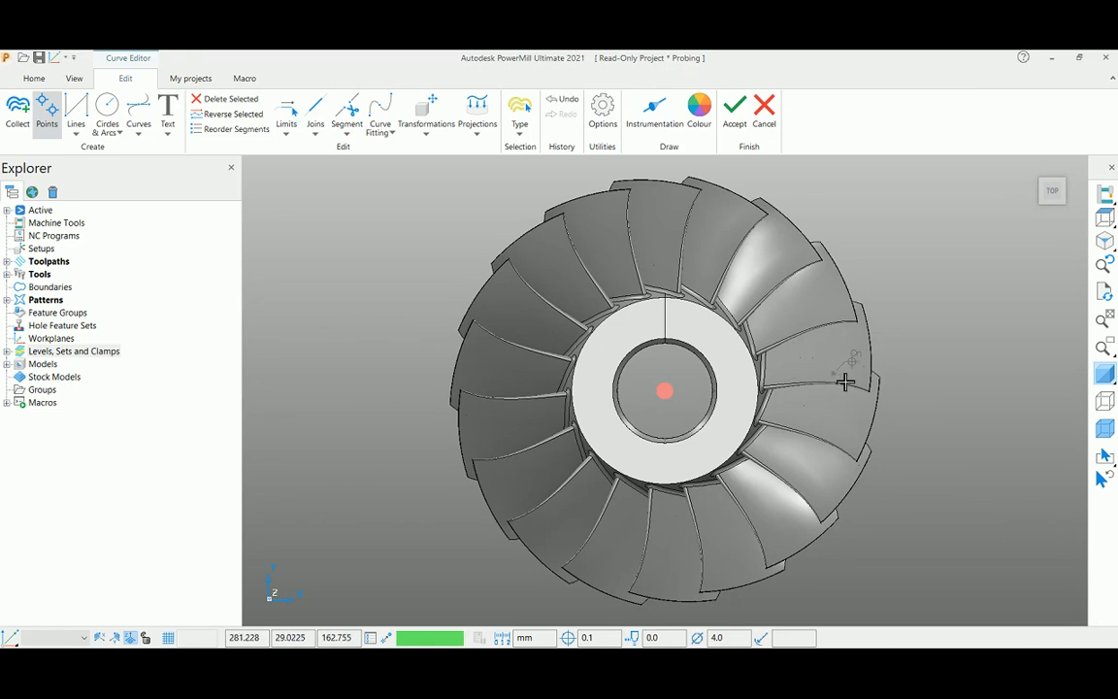
mouse_move(789, 334)
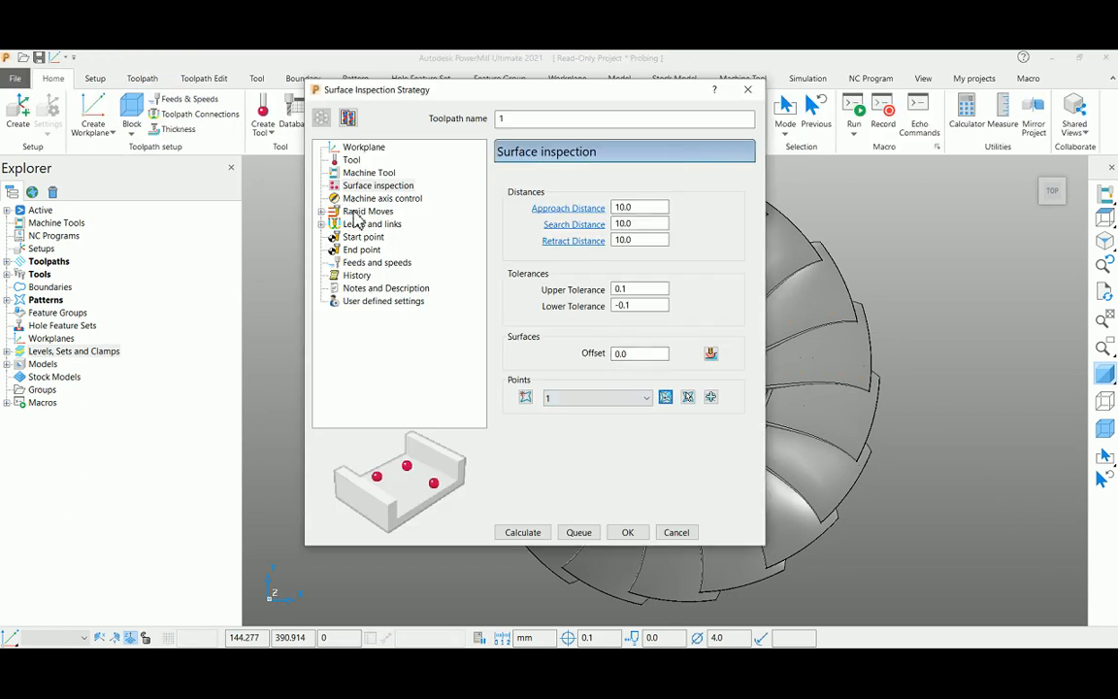
- Review rapid moves, calculate the inspection toolpath and close the strategy form
left_click(369, 210)
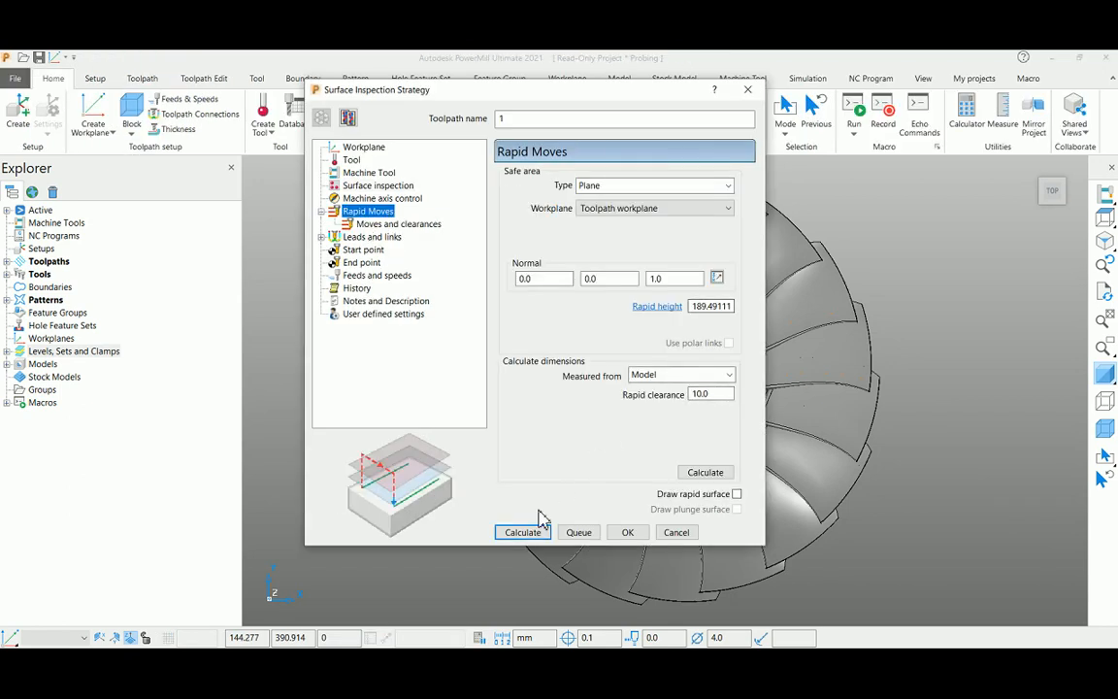
left_click(522, 532)
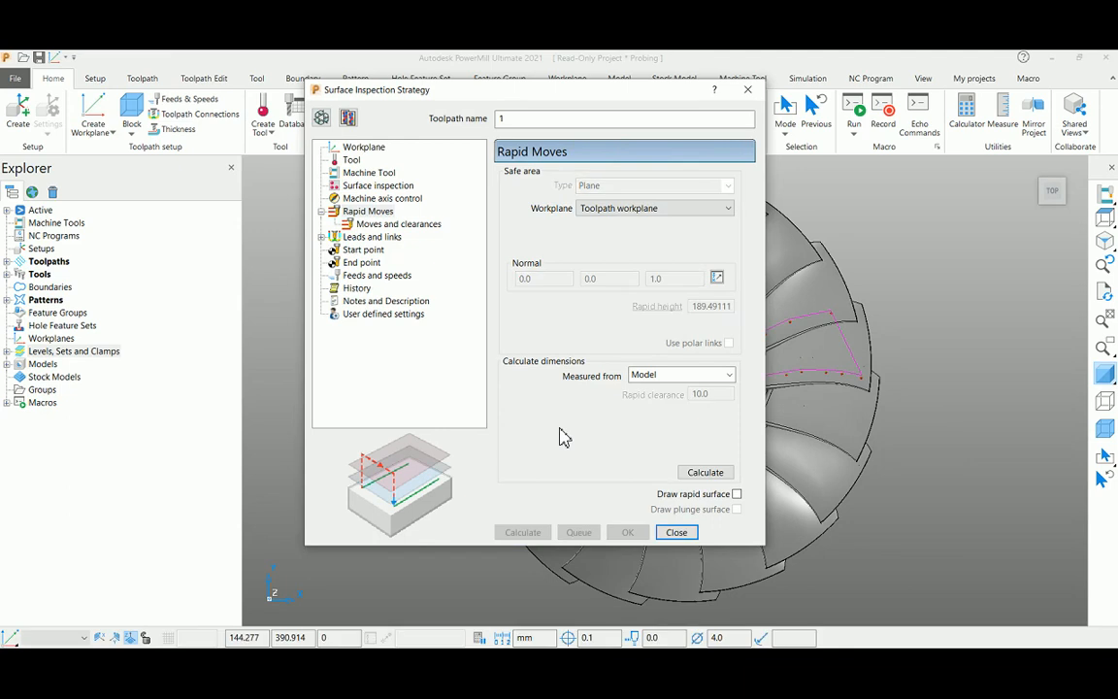
left_click(675, 532)
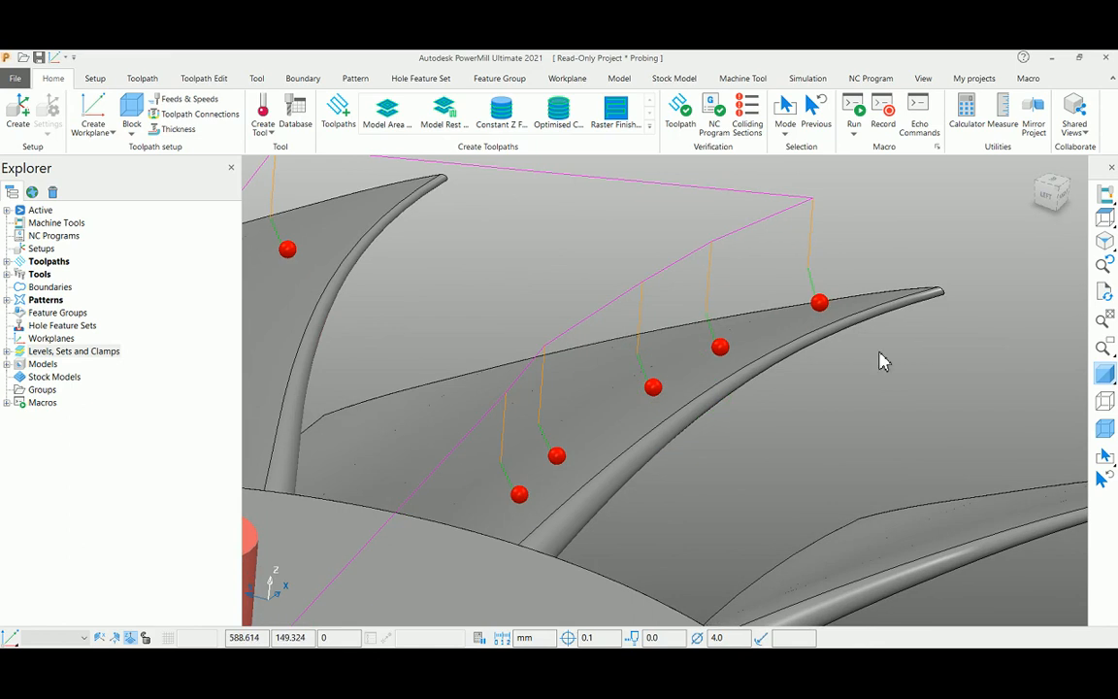
mouse_move(837, 311)
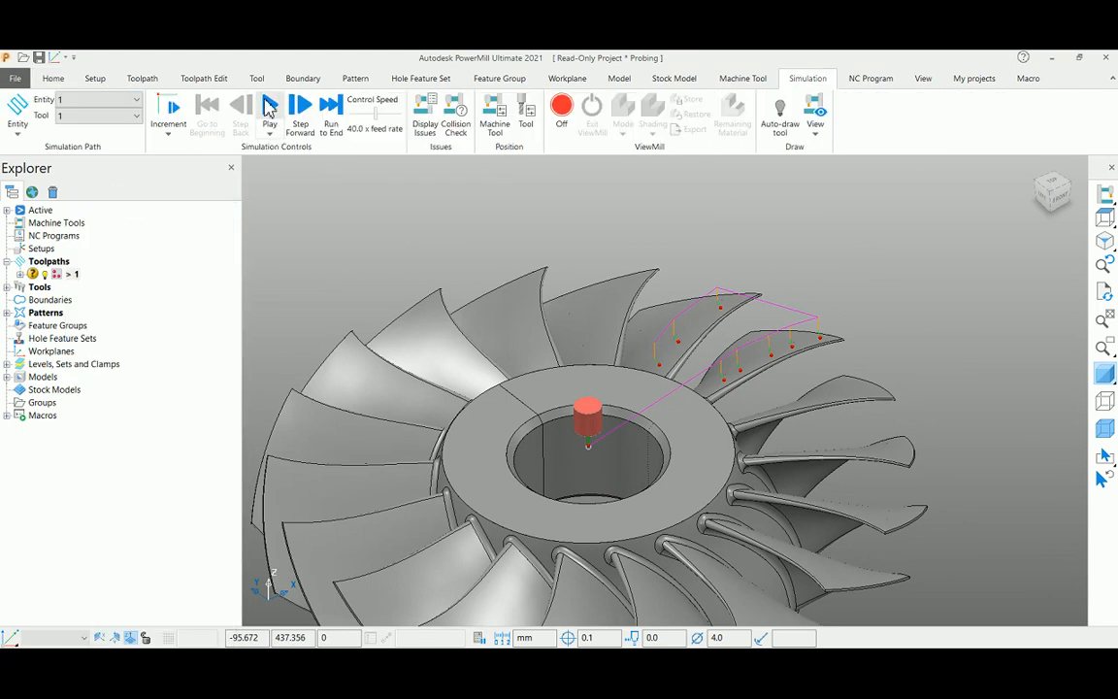
- Step the probe simulation forward and select probing toolpath 1 in the Explorer
left_click(268, 107)
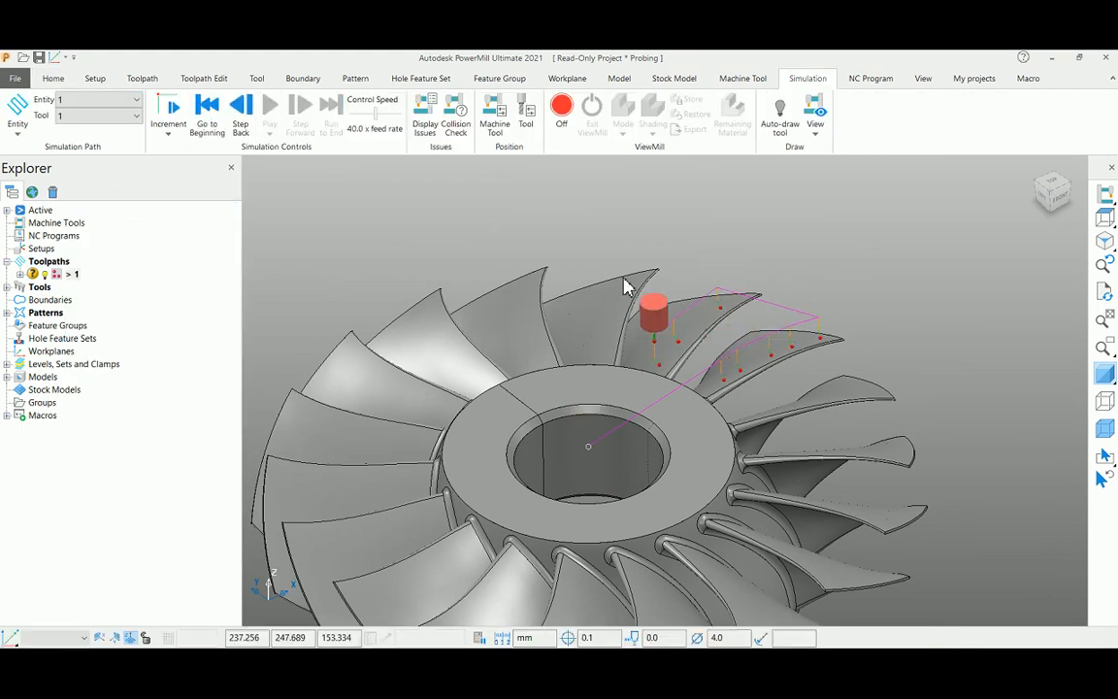
mouse_move(621, 392)
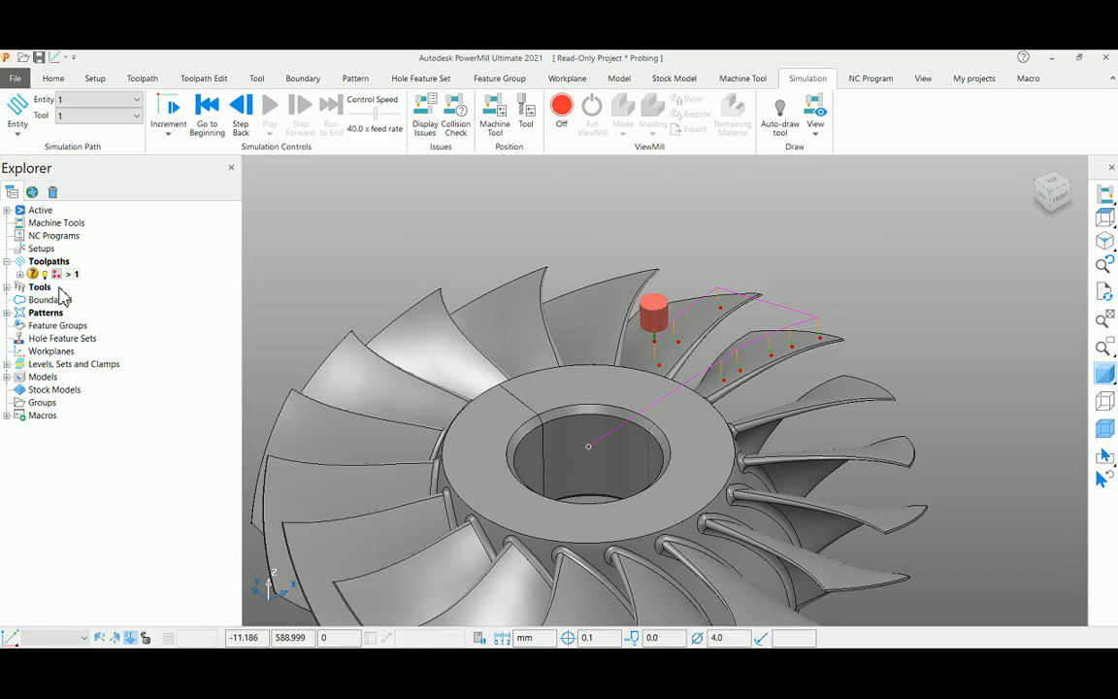
left_click(76, 274)
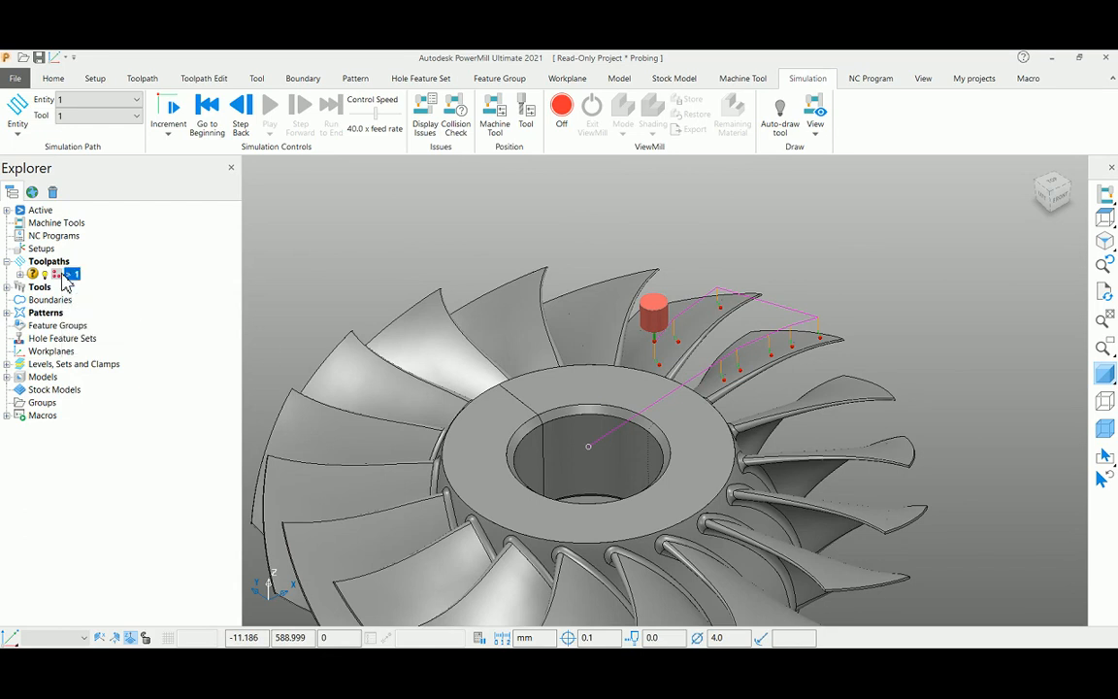
- Create an NC program for the toolpath outputting to S1.tap and write it
right_click(70, 274)
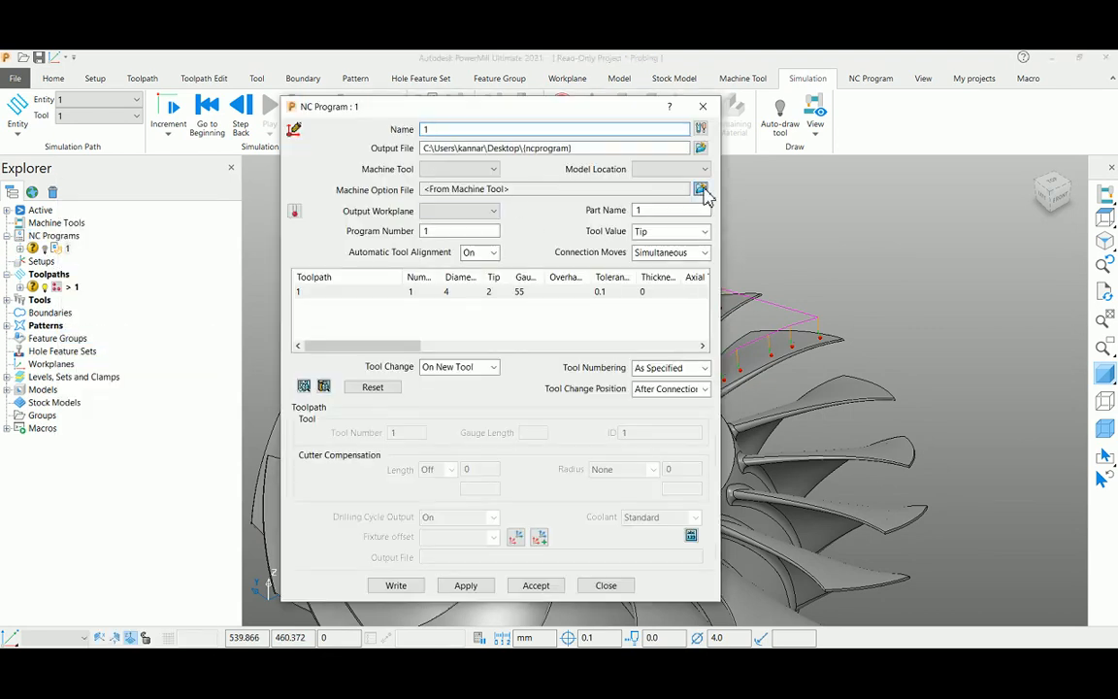
left_click(701, 189)
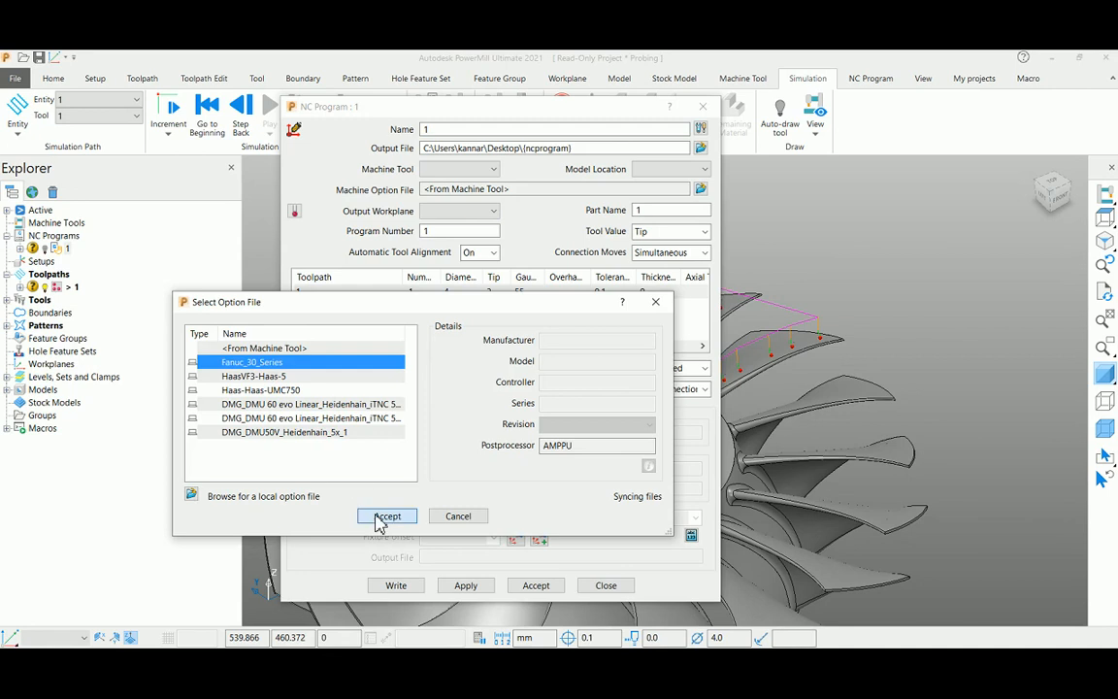
left_click(387, 517)
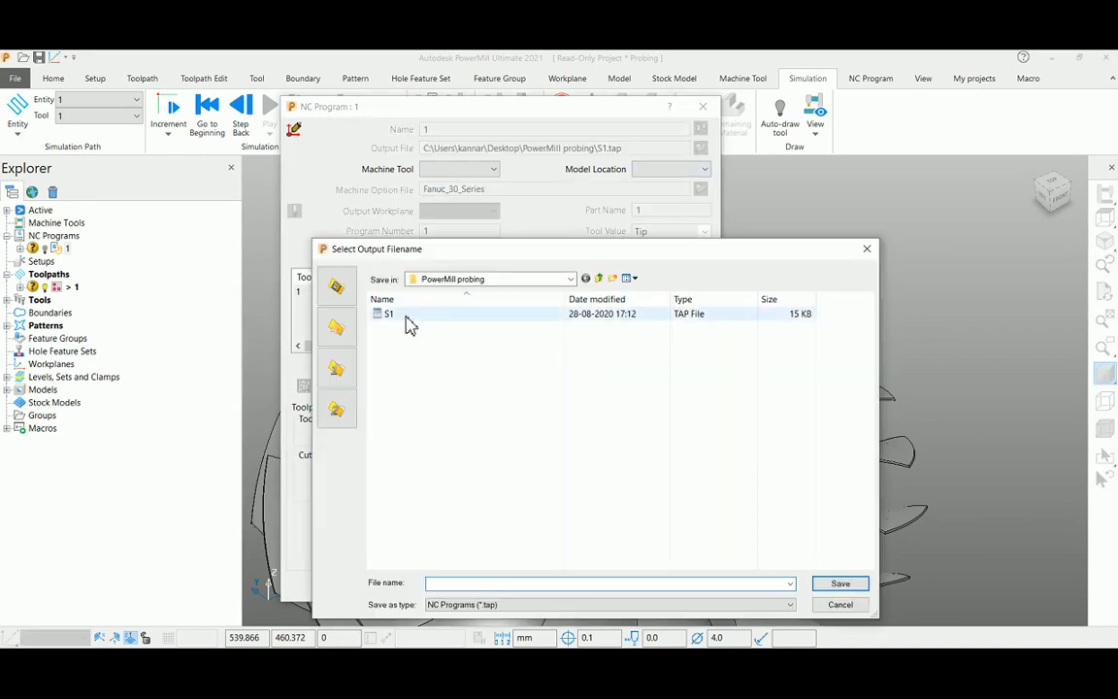
left_click(839, 583)
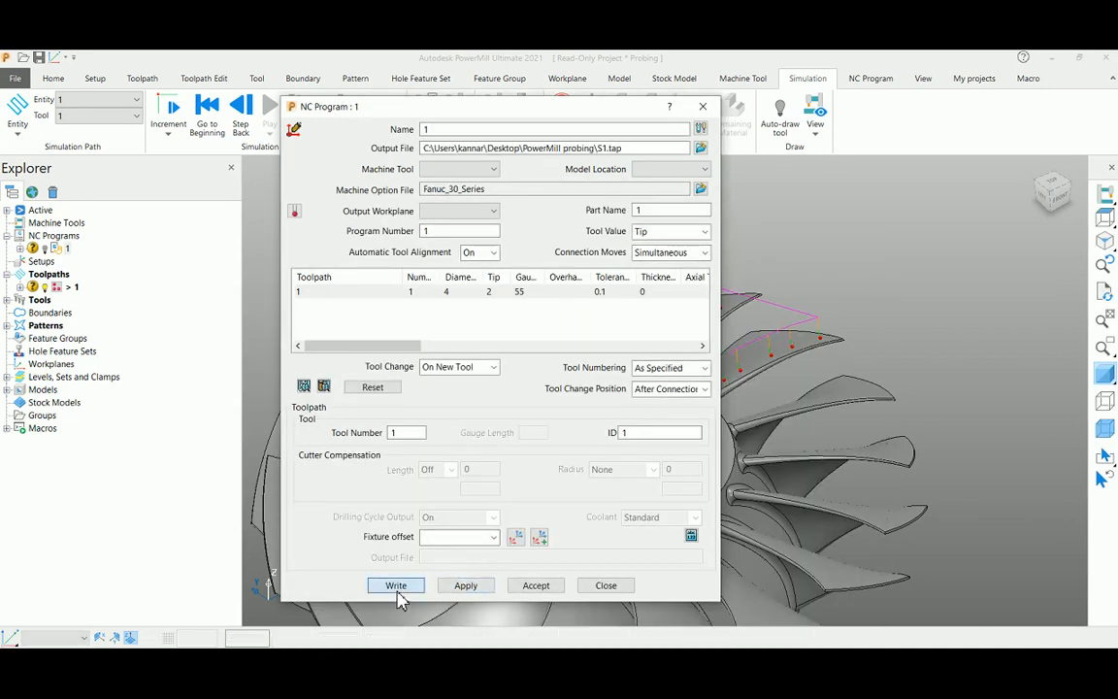
left_click(396, 584)
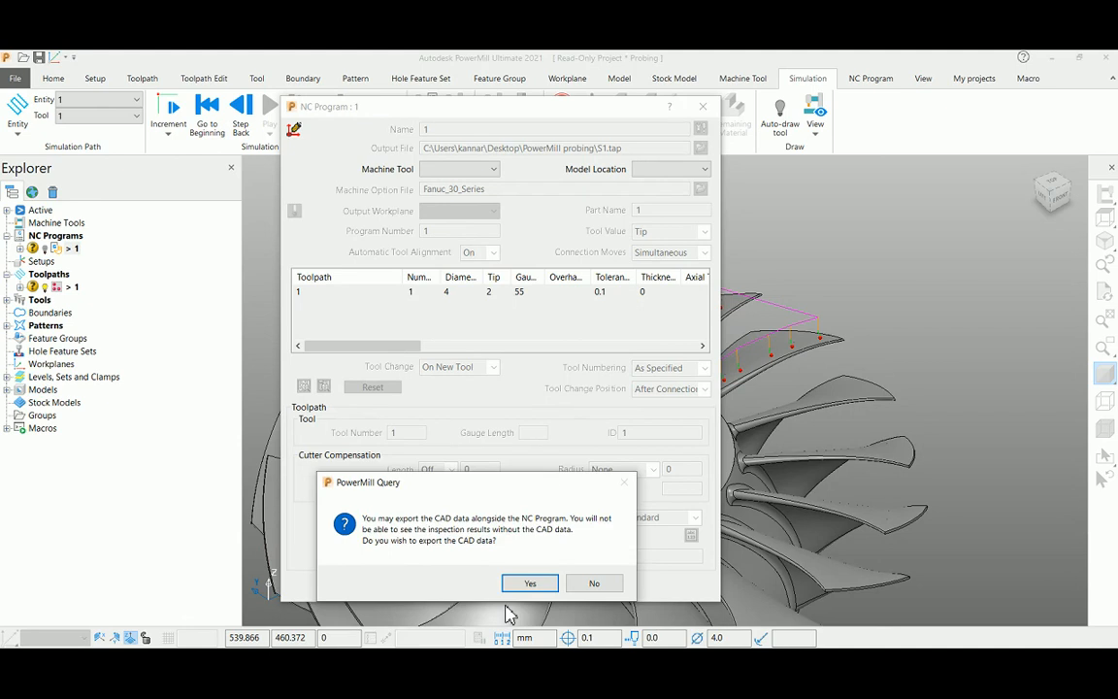
- Confirm exporting the inspection CAD data alongside S1.tap
left_click(594, 582)
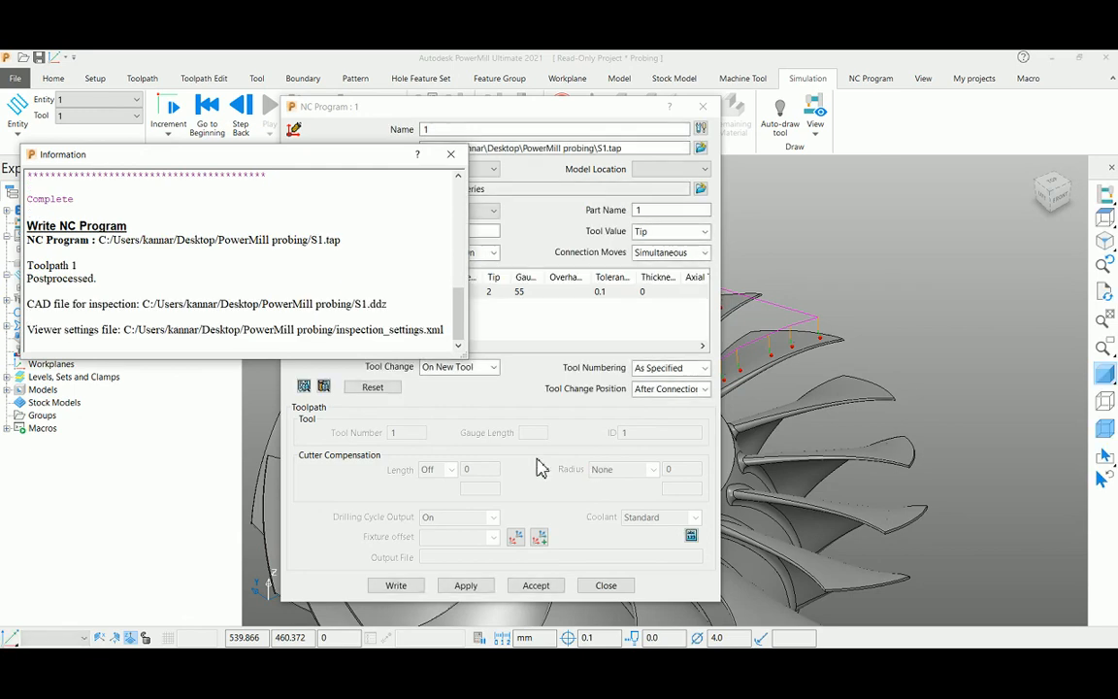
mouse_move(515, 443)
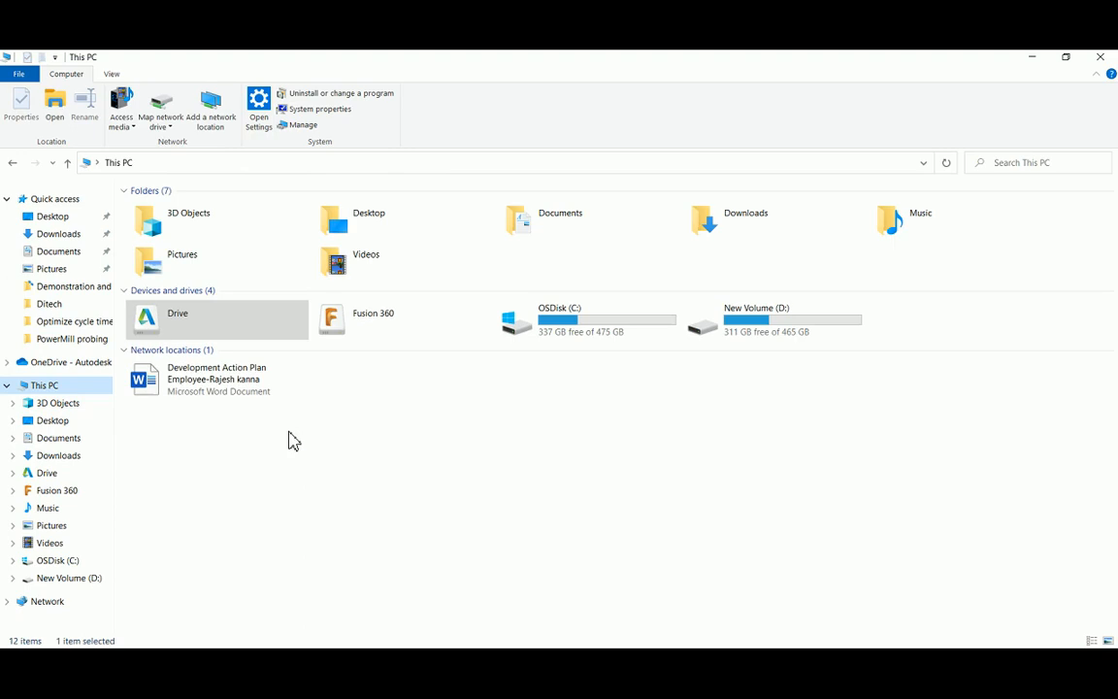
- Open the Drive location under This PC in File Explorer
left_click(179, 321)
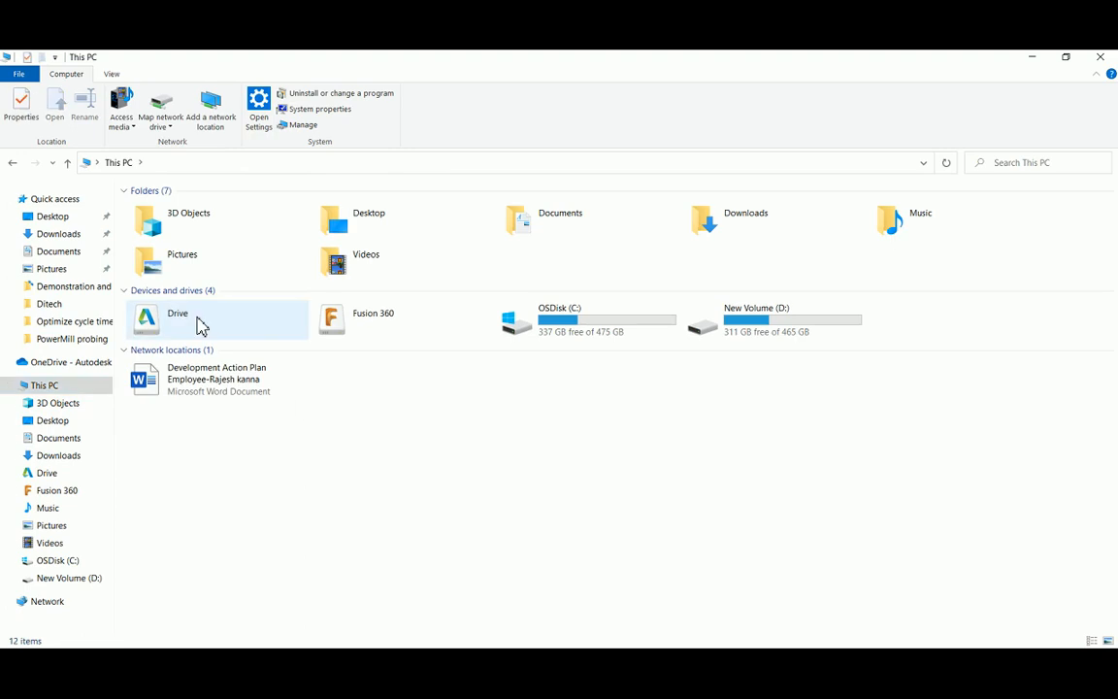
left_click(178, 321)
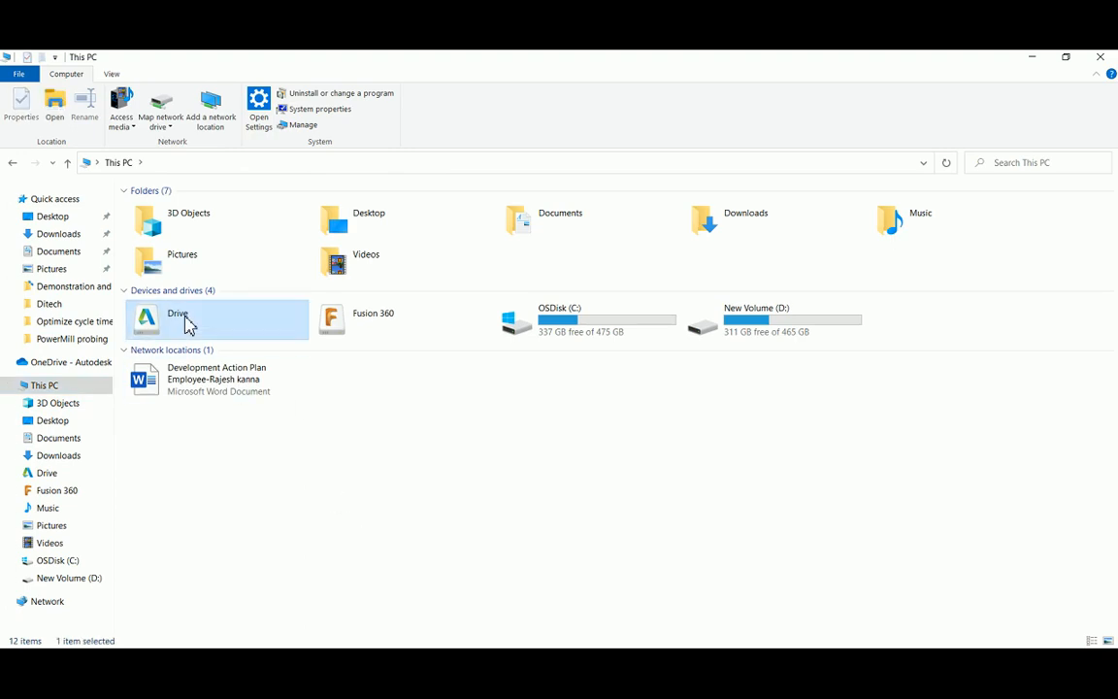
double_click(179, 312)
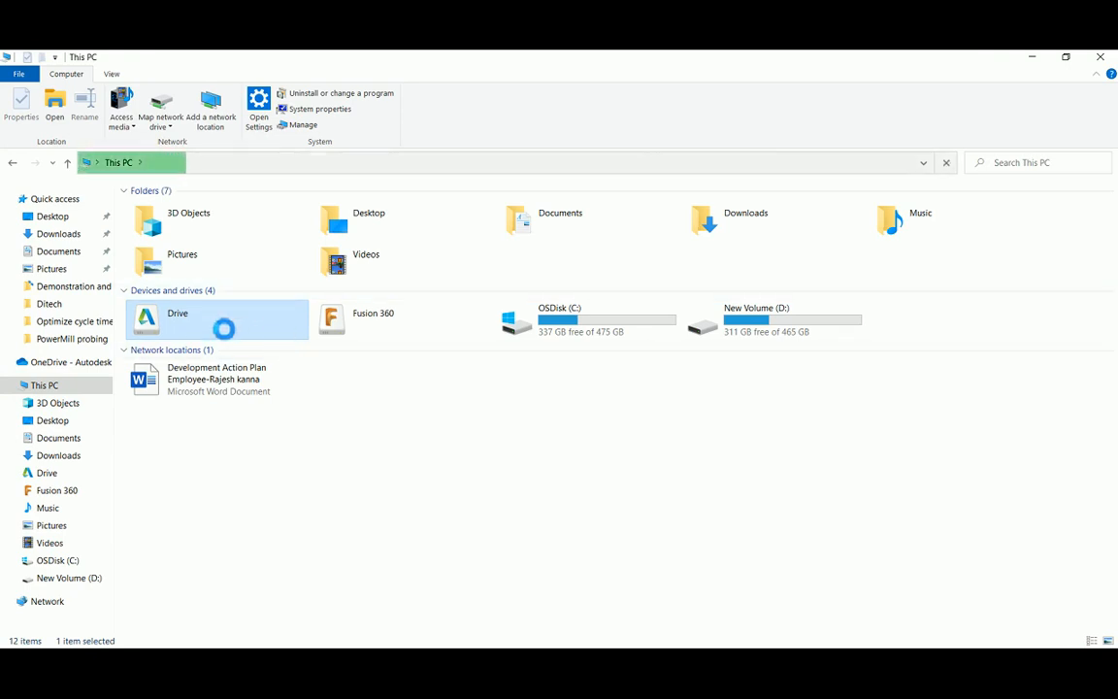
- Open the Blisk folder under PowerMill results on Drive
double_click(179, 320)
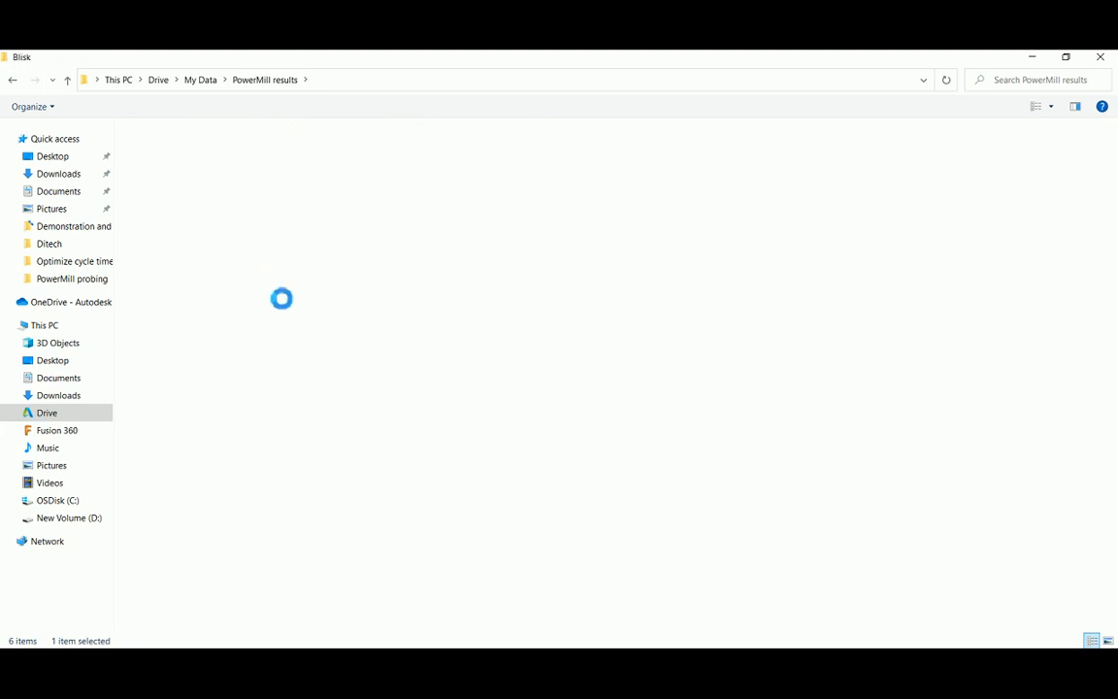
double_click(281, 299)
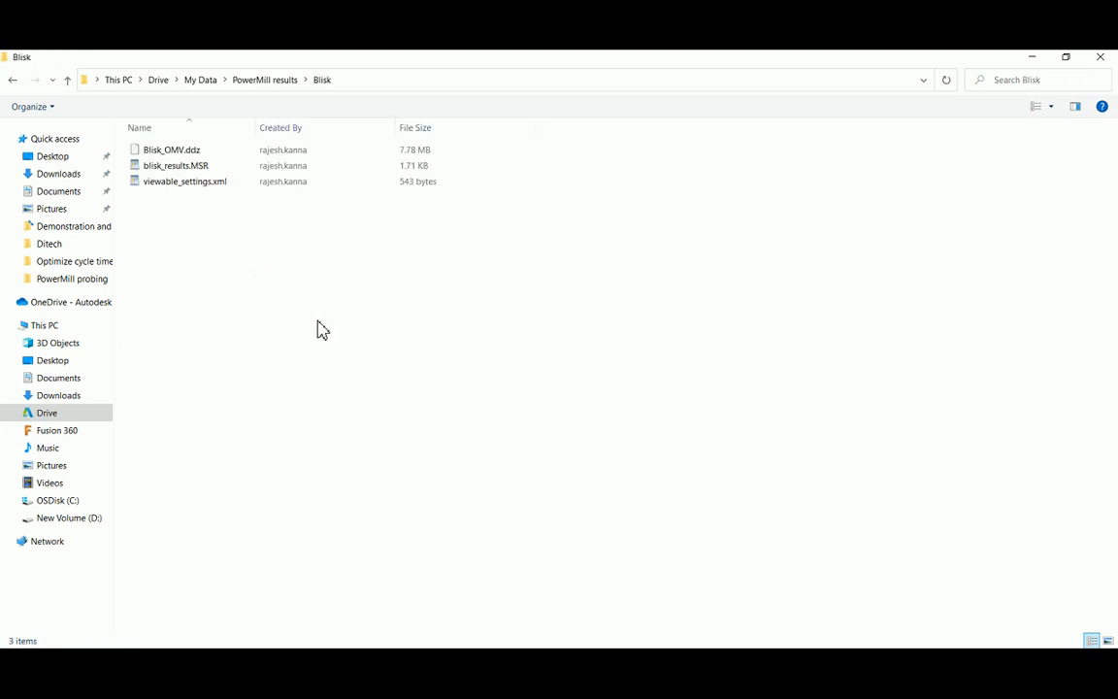
mouse_move(306, 299)
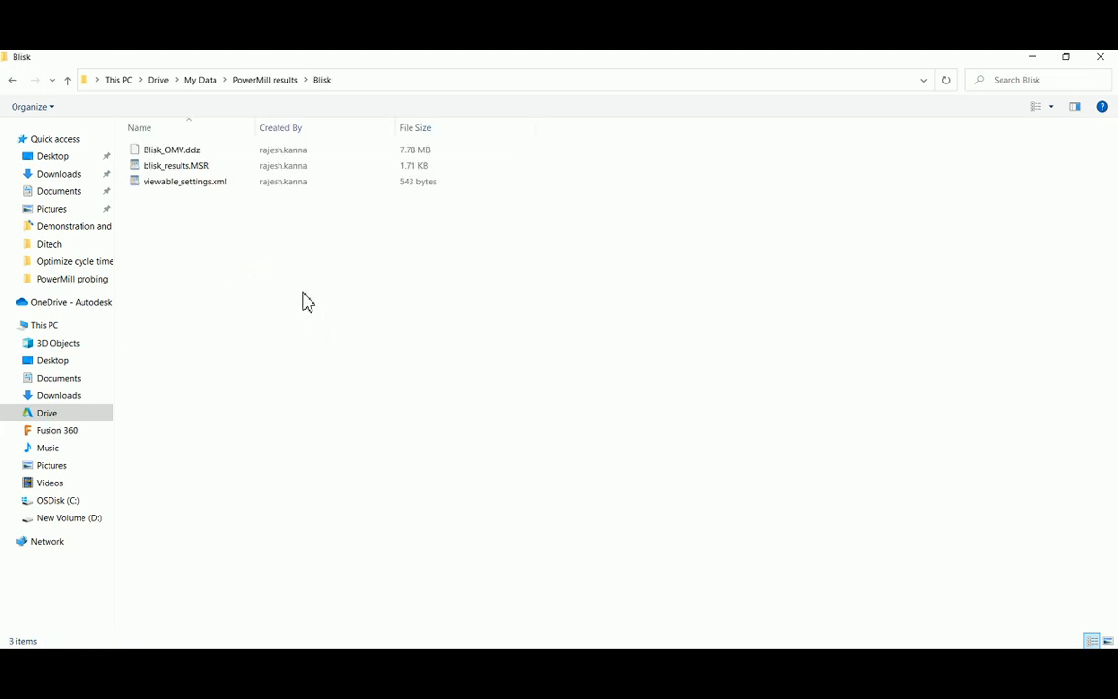
mouse_move(214, 204)
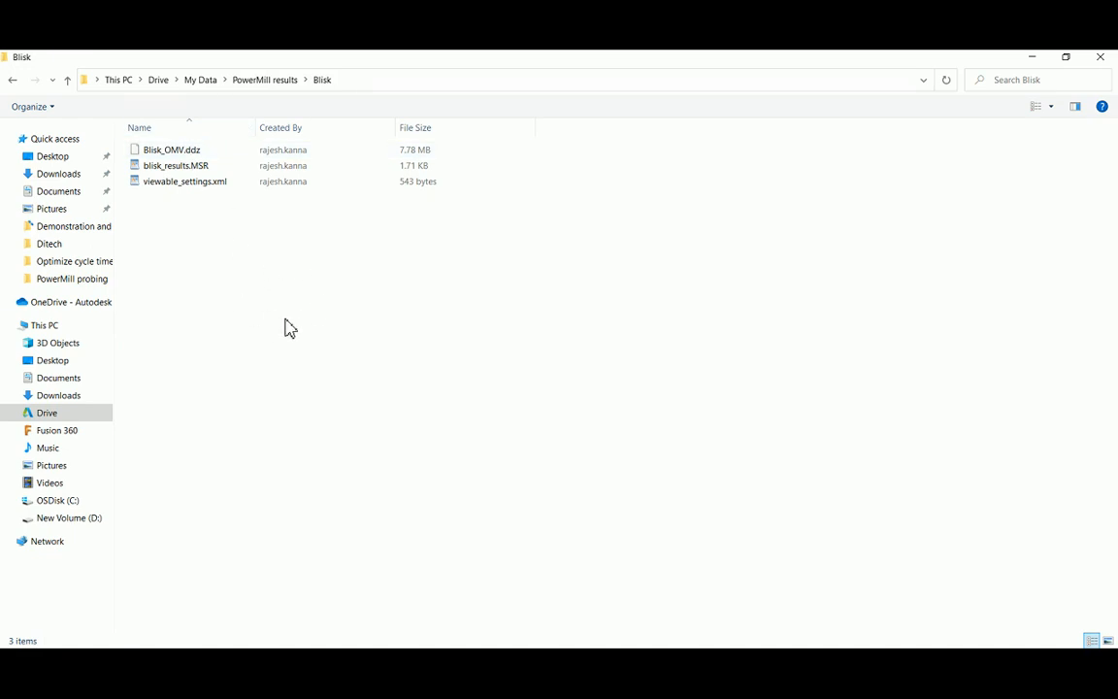
- Inspect Blisk_OMV.ddz and blisk_results.MSR by selecting them in turn
left_click(171, 150)
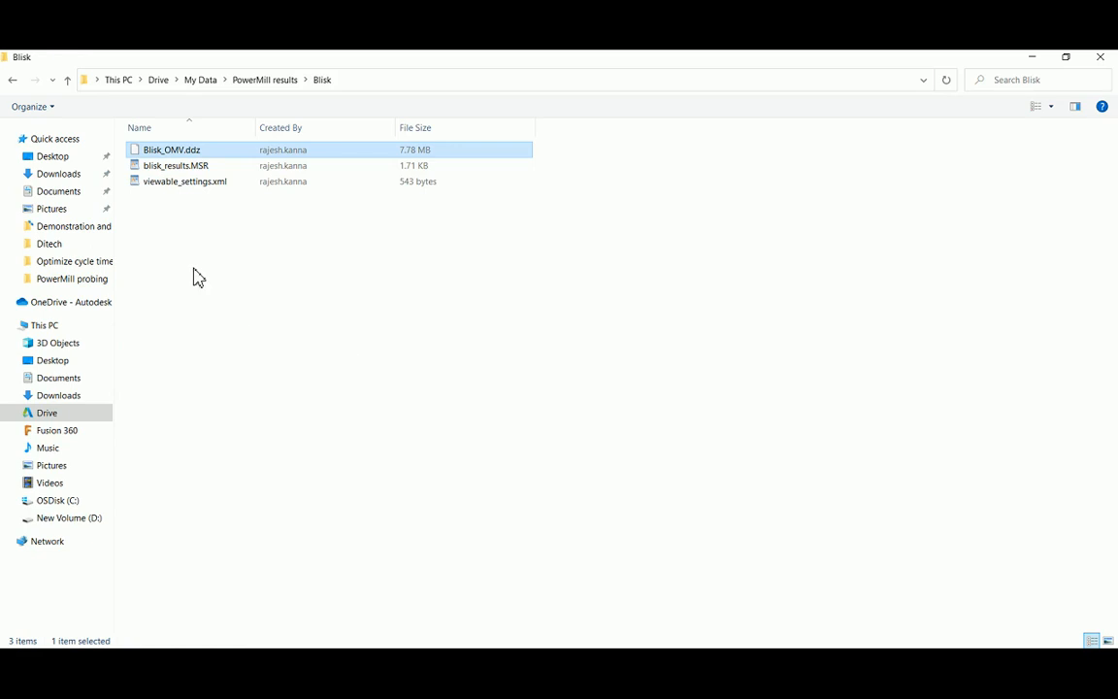
left_click(175, 165)
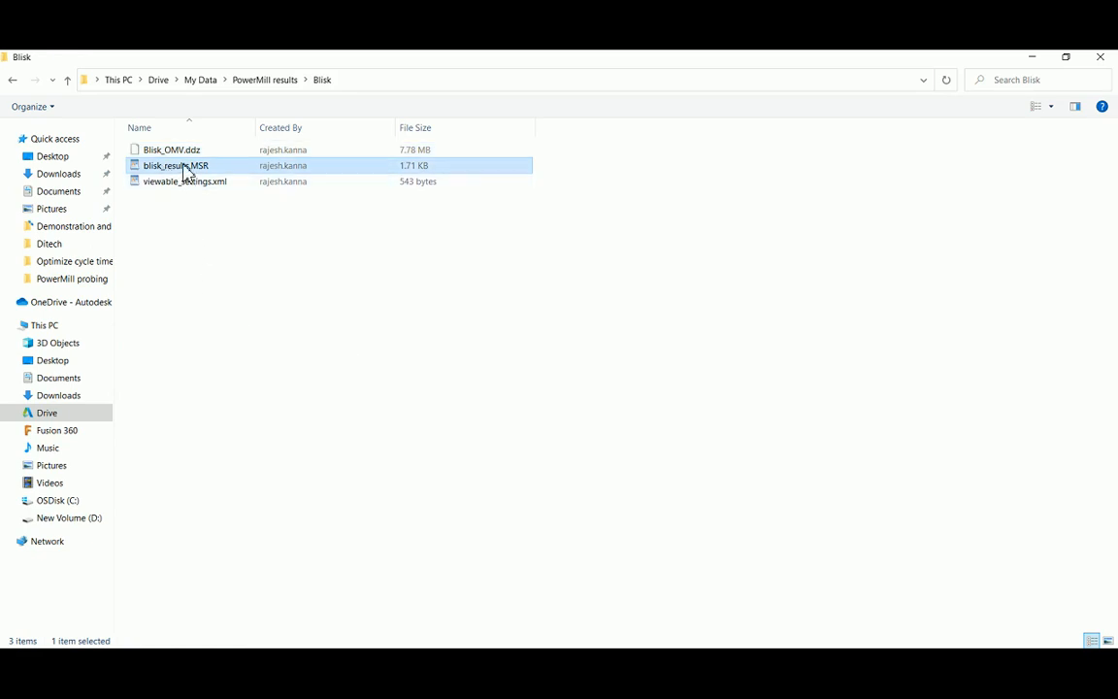
left_click(241, 269)
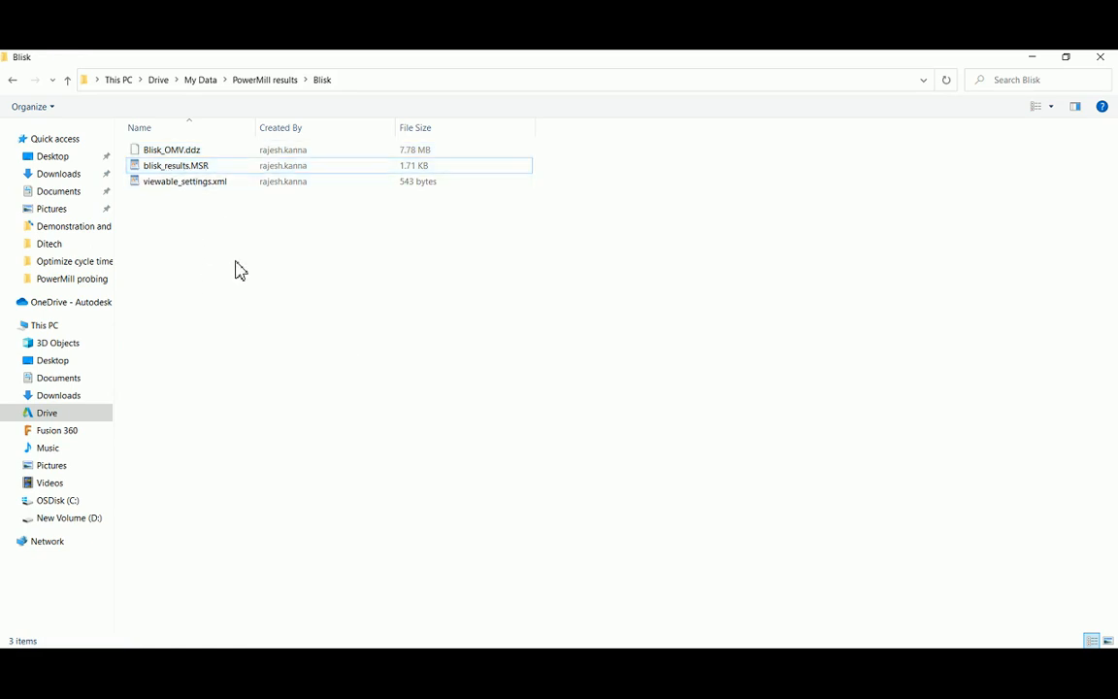
left_click(175, 165)
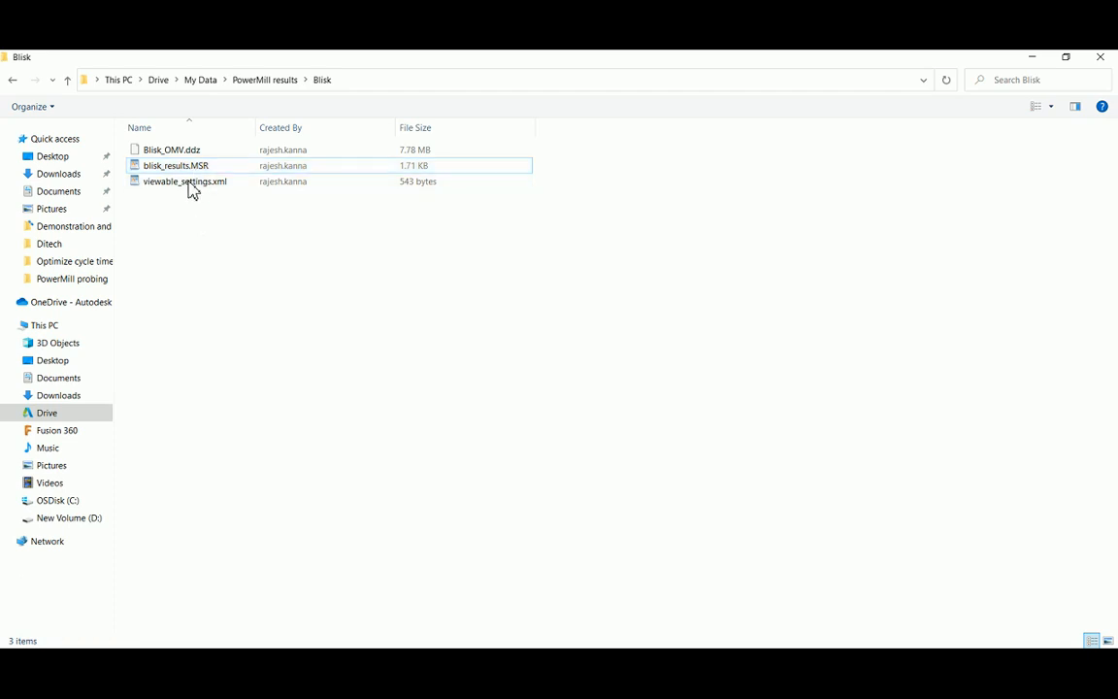
left_click(175, 165)
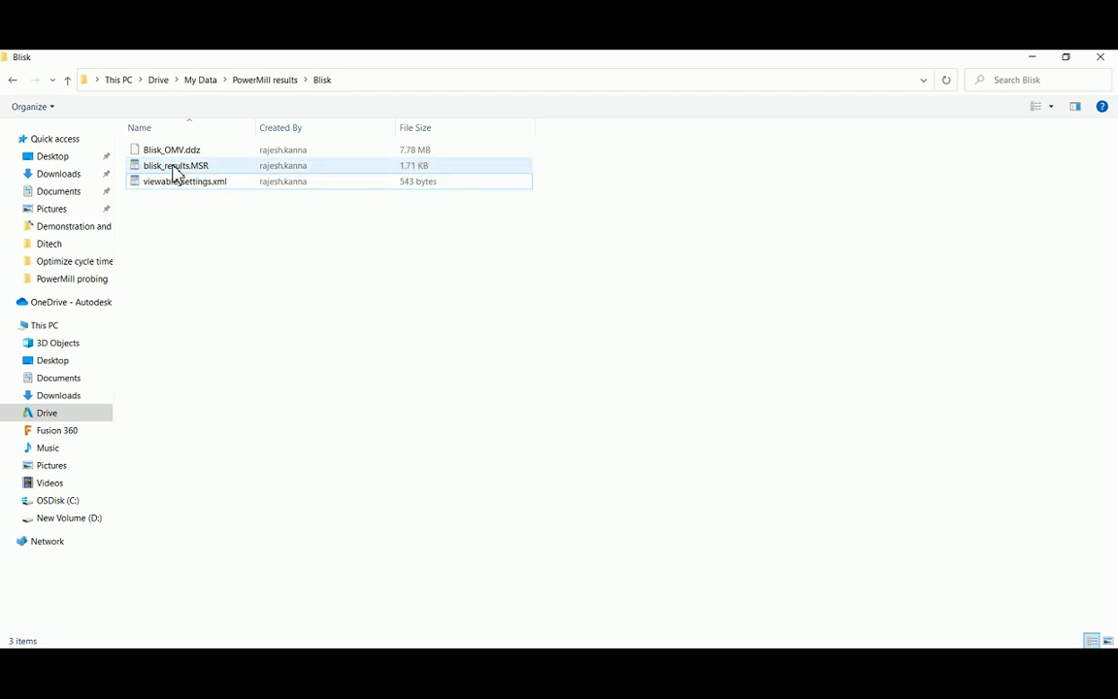
- View blisk_results.MSR online in Autodesk Drive from its context menu
right_click(175, 165)
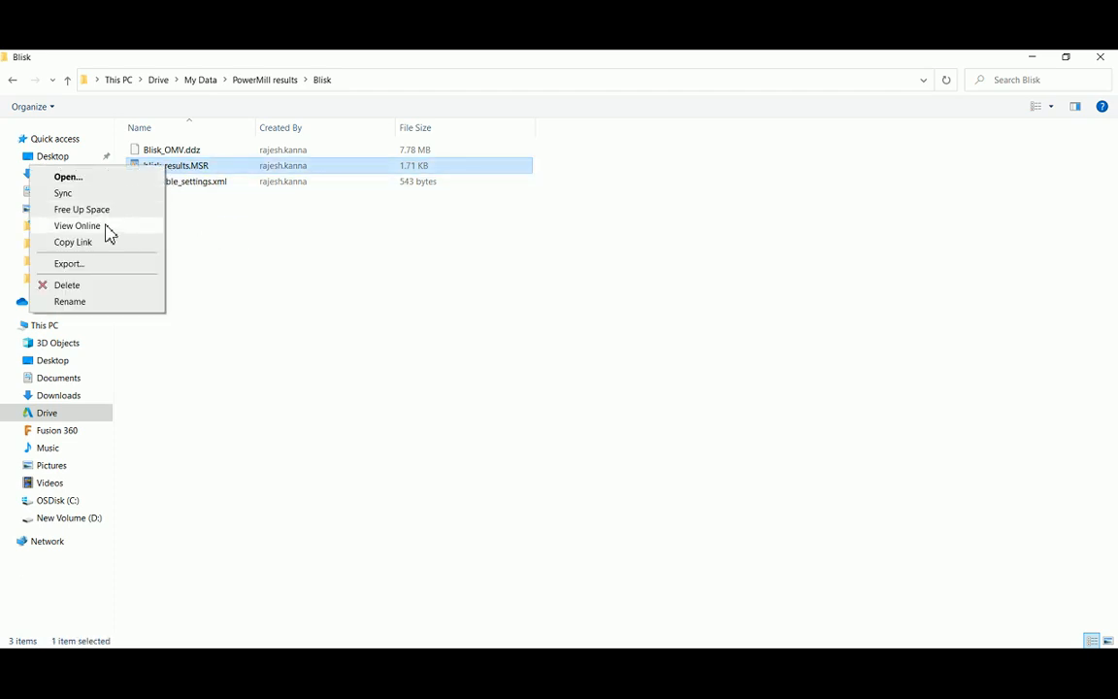
left_click(77, 226)
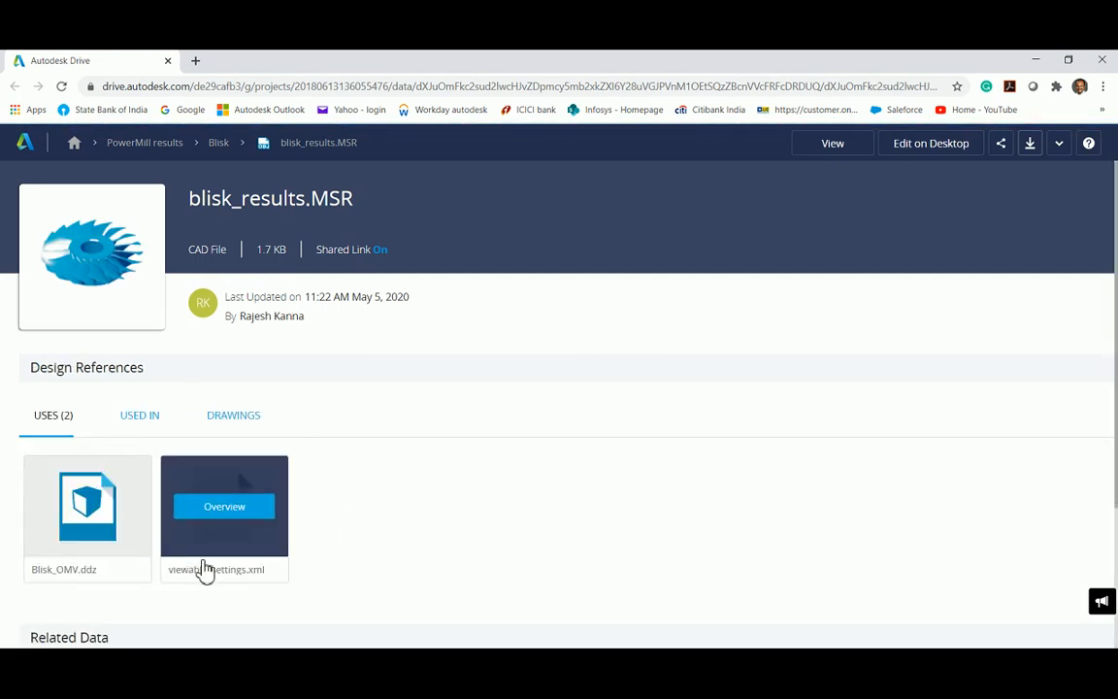
- Open the saved 3D view of the blisk inspection results under Related Data
scroll("down", 3)
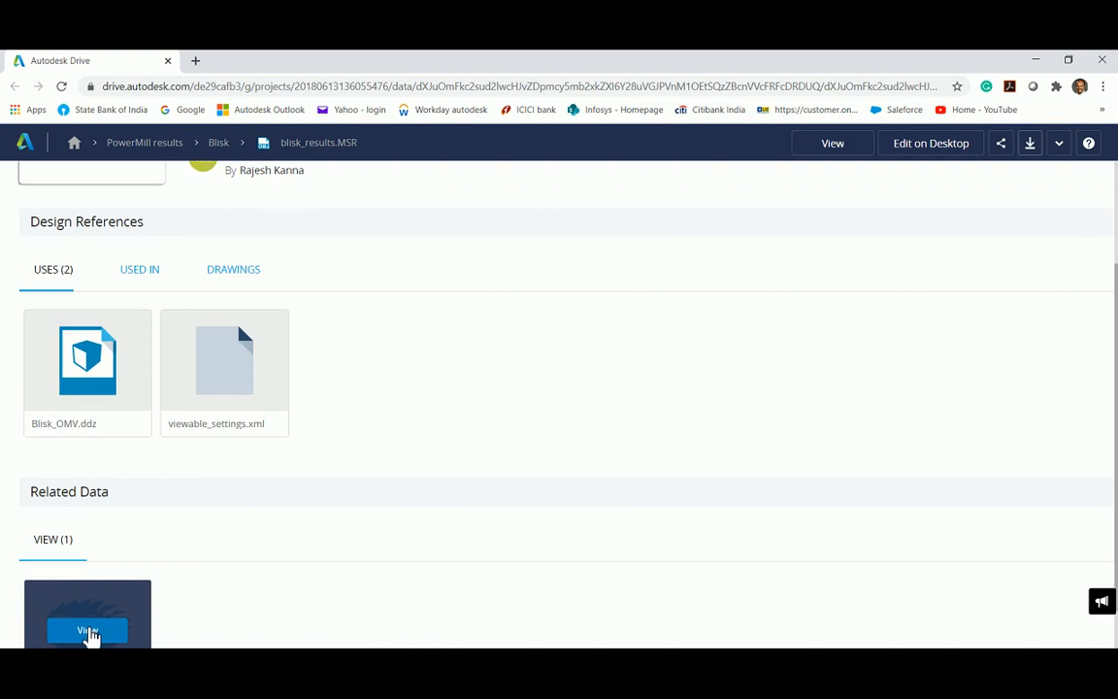
left_click(88, 631)
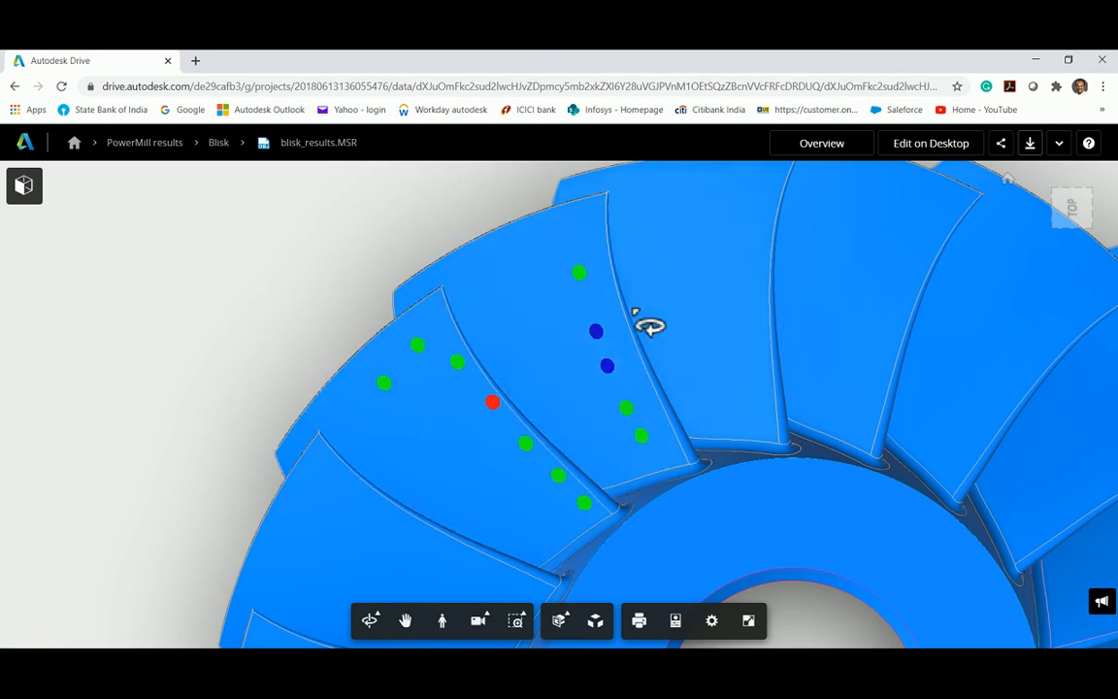
mouse_move(23, 186)
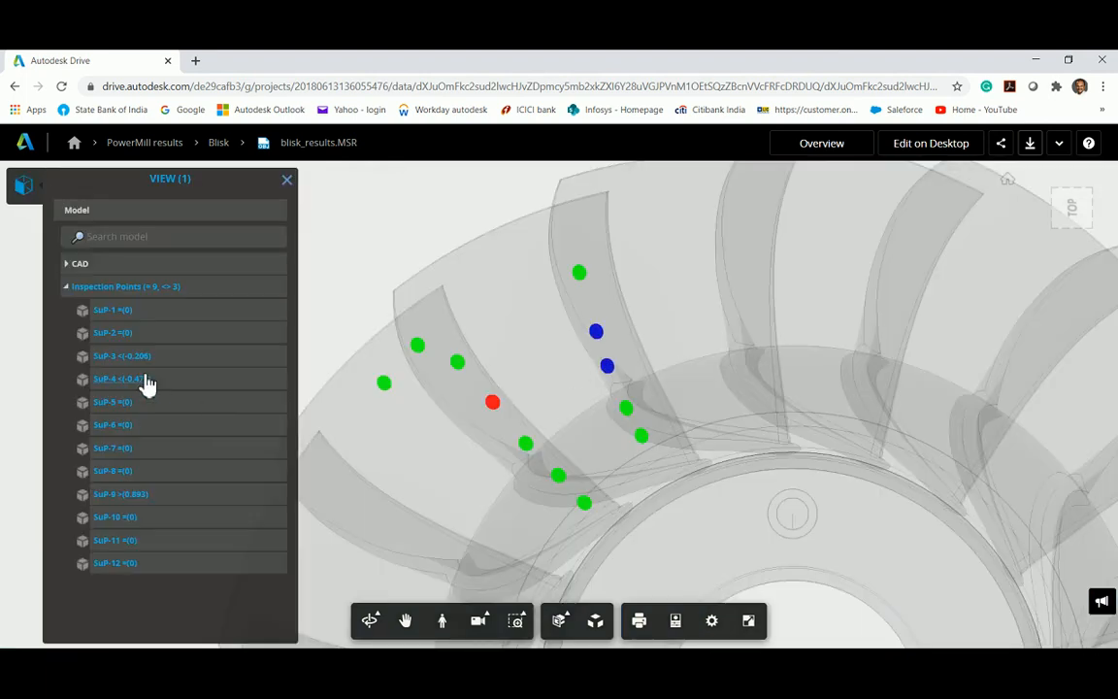
- Isolate inspection points SoP-3, SoP-4, then SoP-9 on the see-through blisk and start sharing
left_click(120, 355)
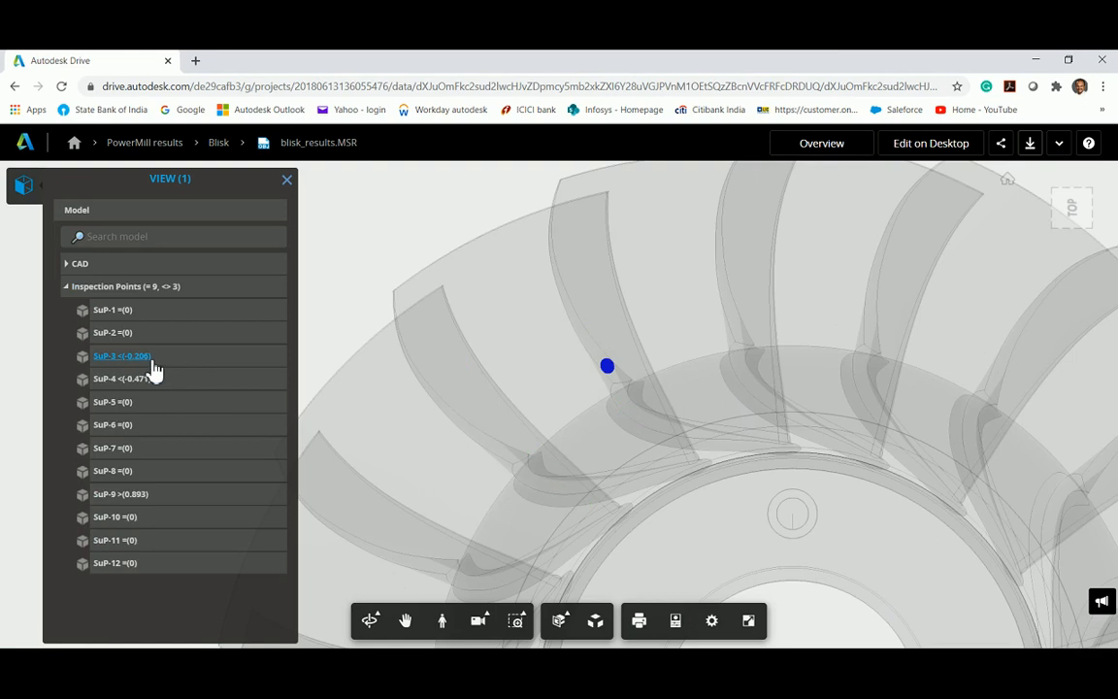
left_click(121, 378)
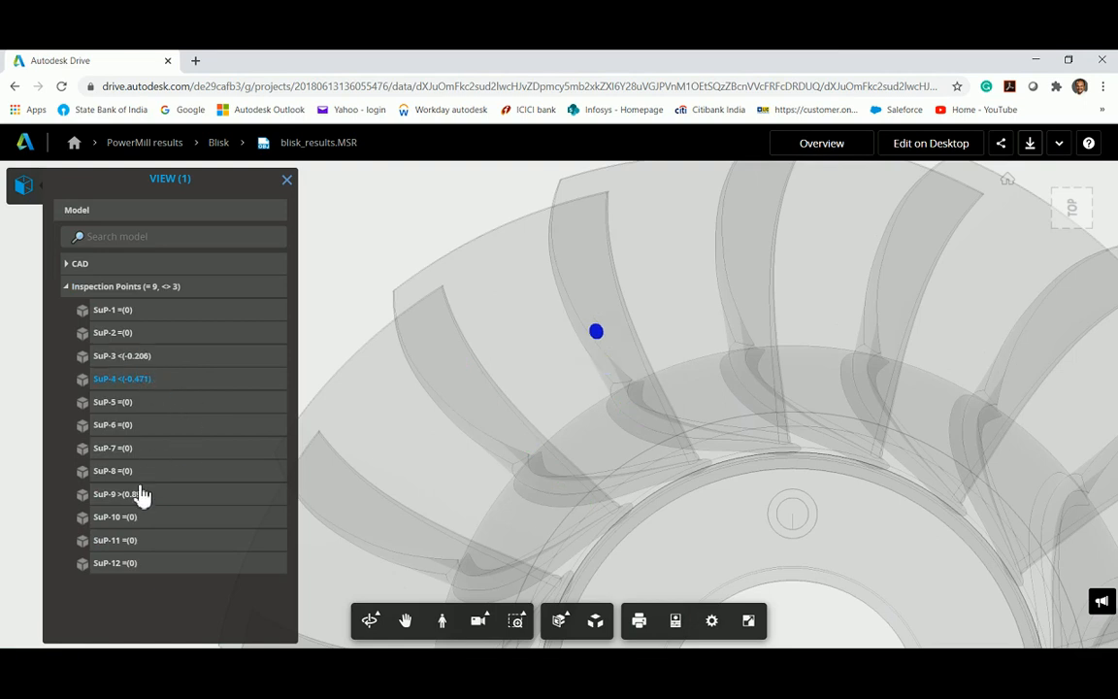
left_click(121, 495)
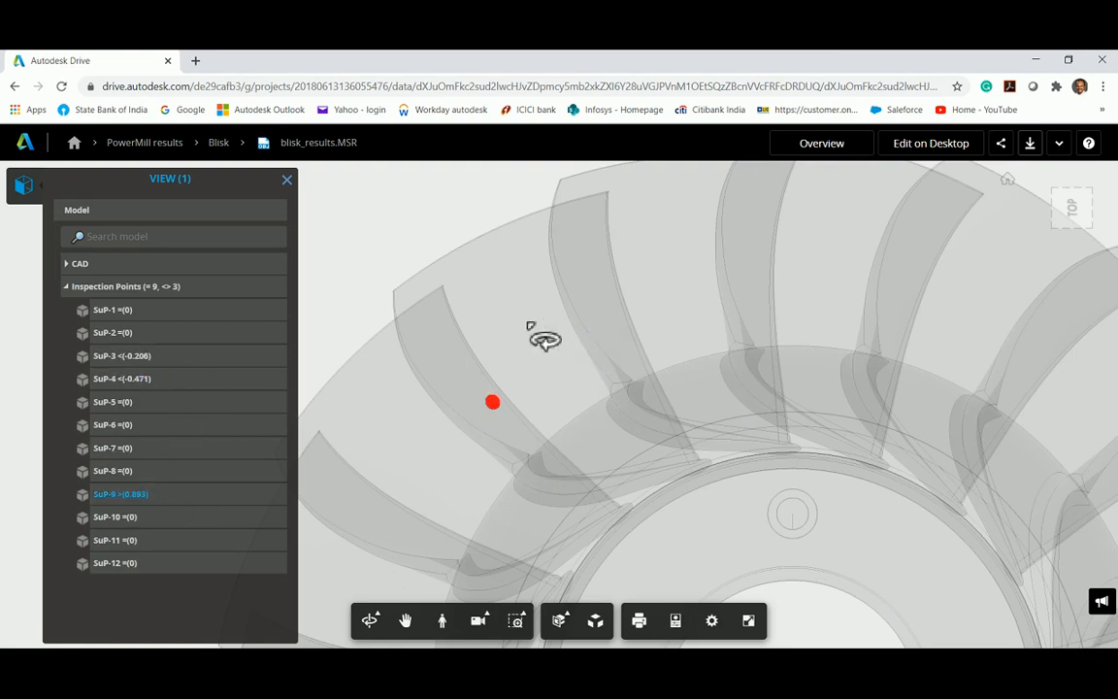
mouse_move(578, 173)
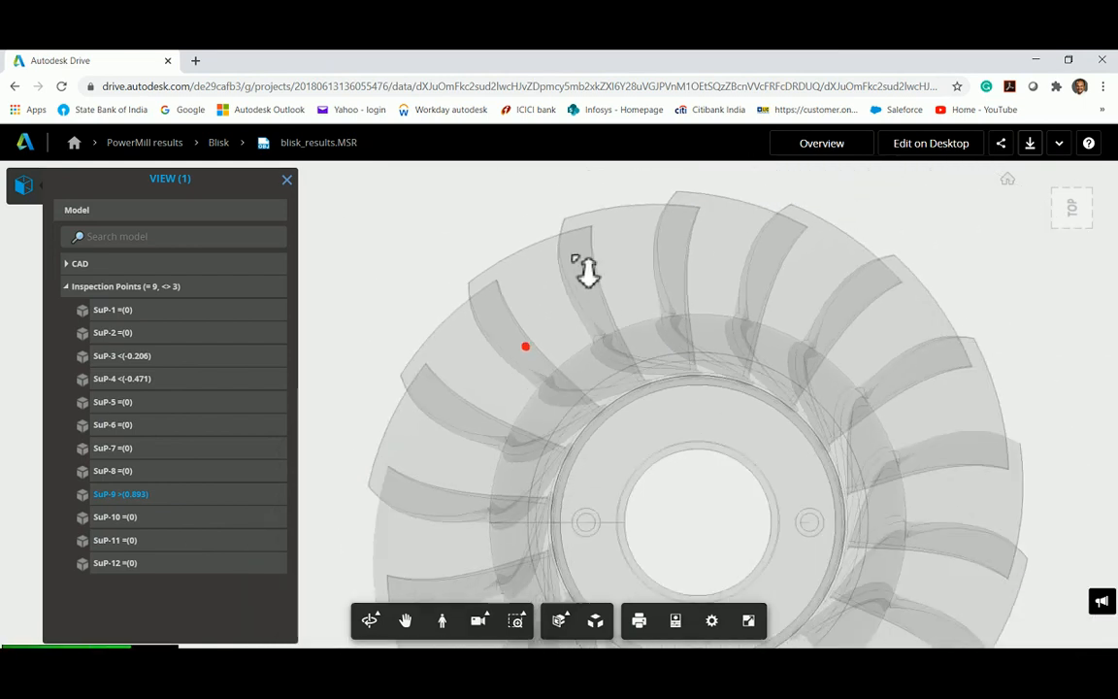
left_click_drag(586, 272, 579, 306)
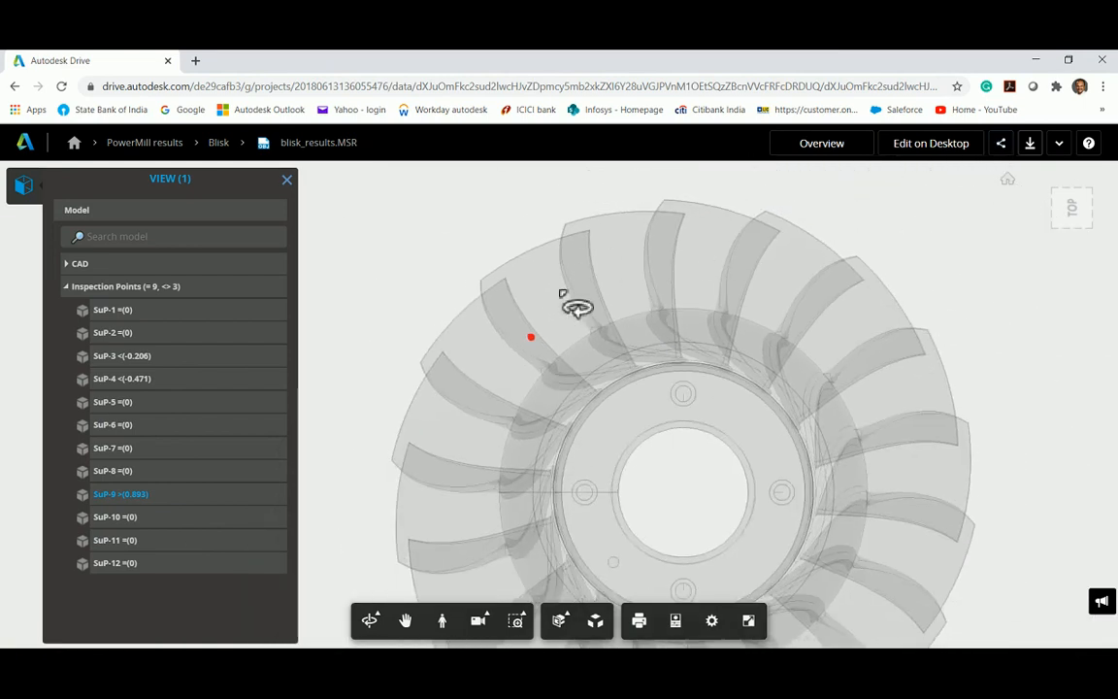
left_click(1002, 143)
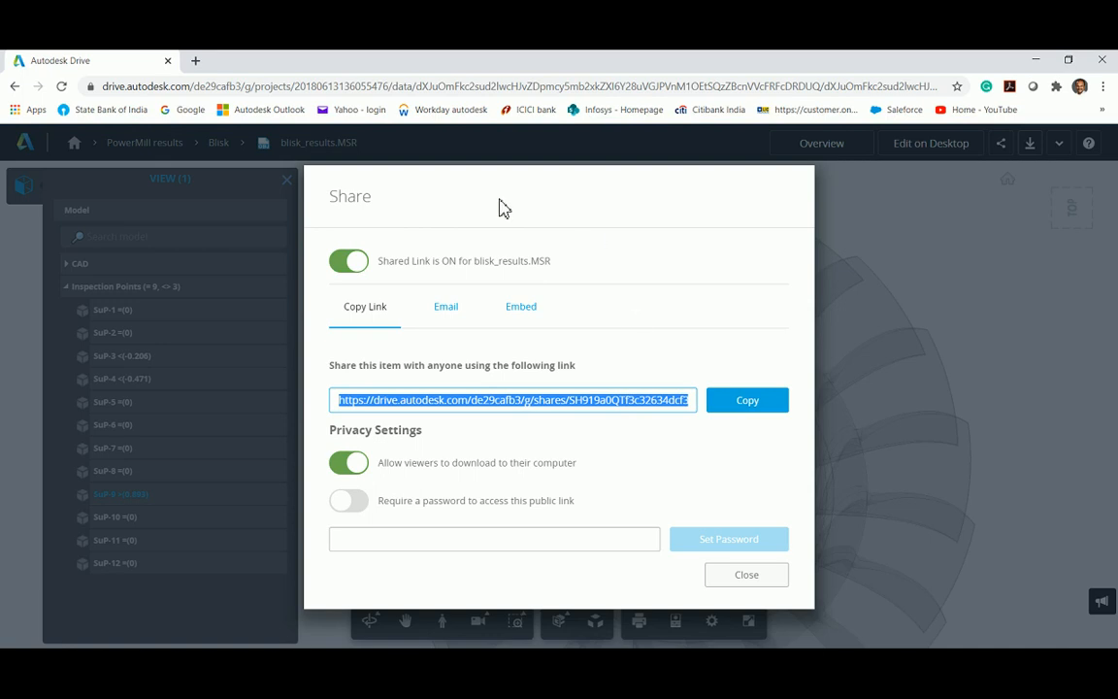
mouse_move(761, 486)
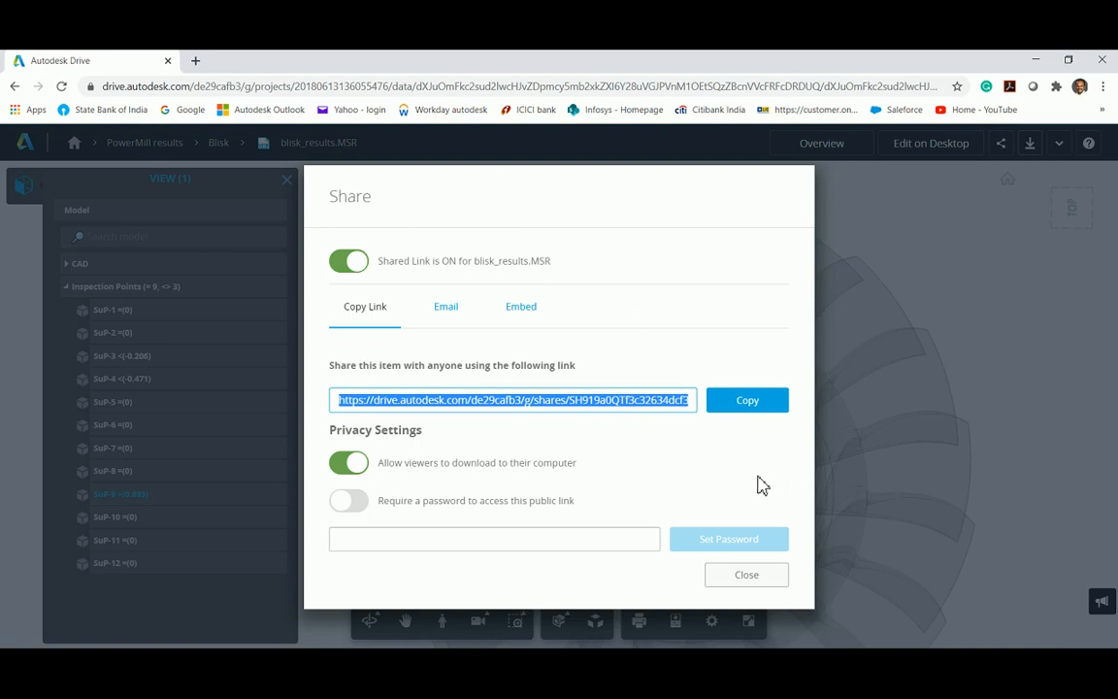
mouse_move(711, 485)
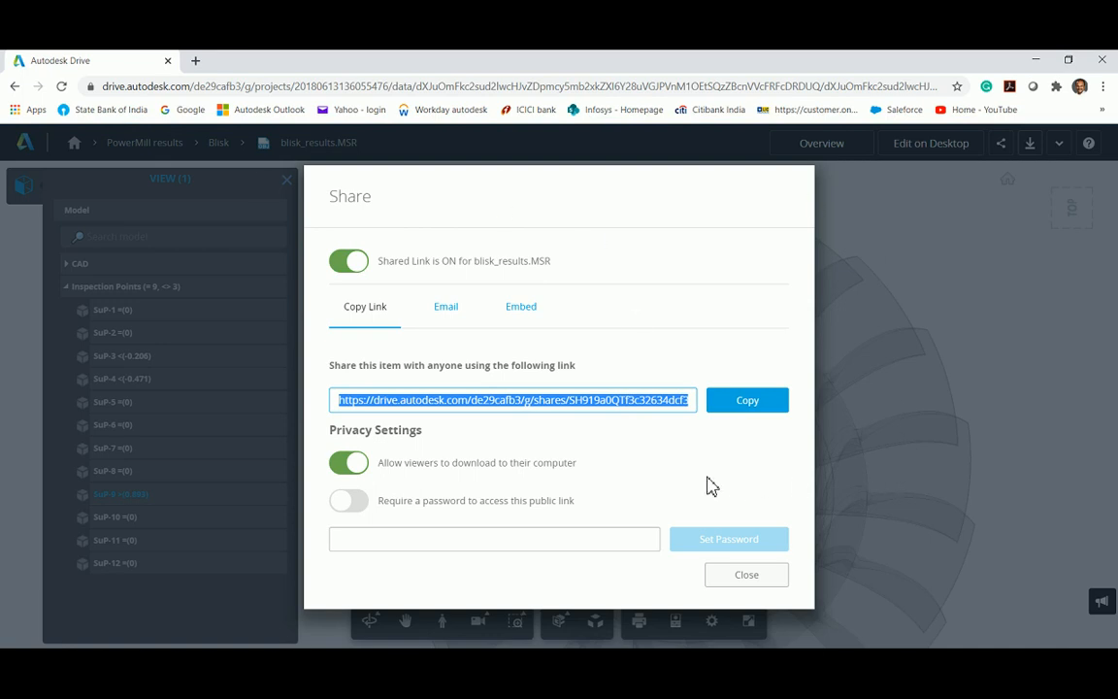